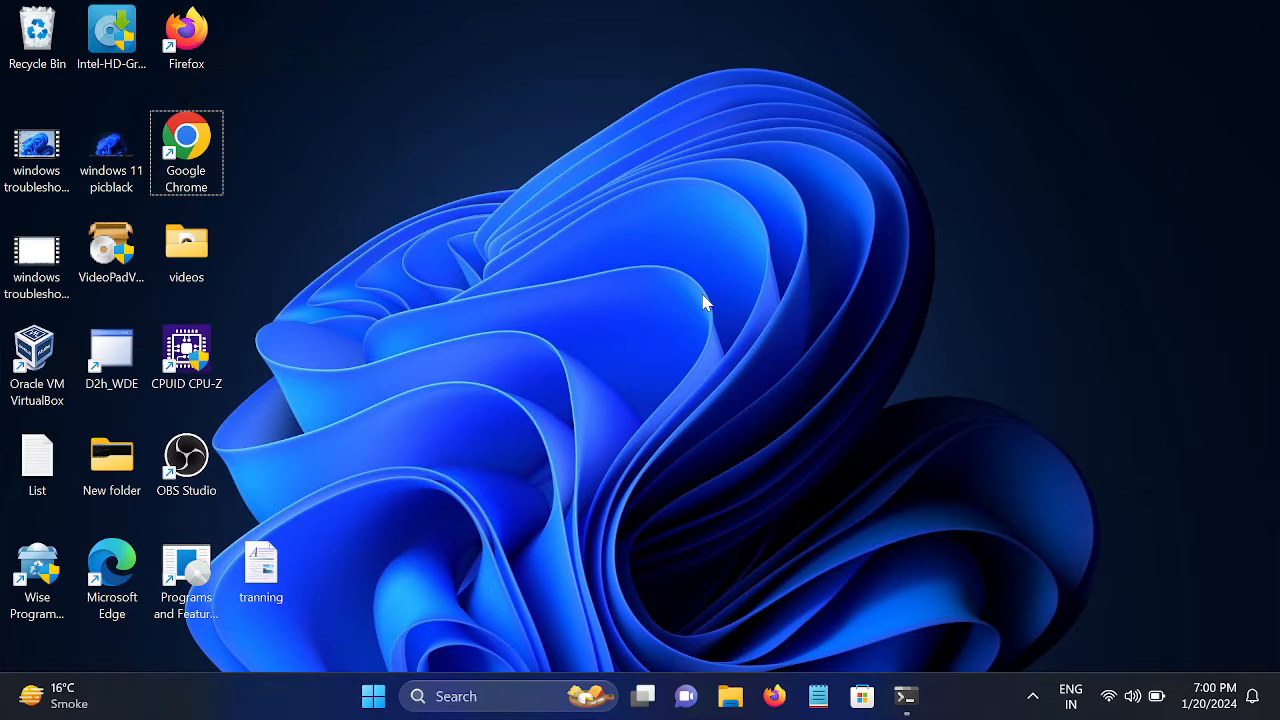
{"action": "mouse_move", "coordinate": [588, 248]}
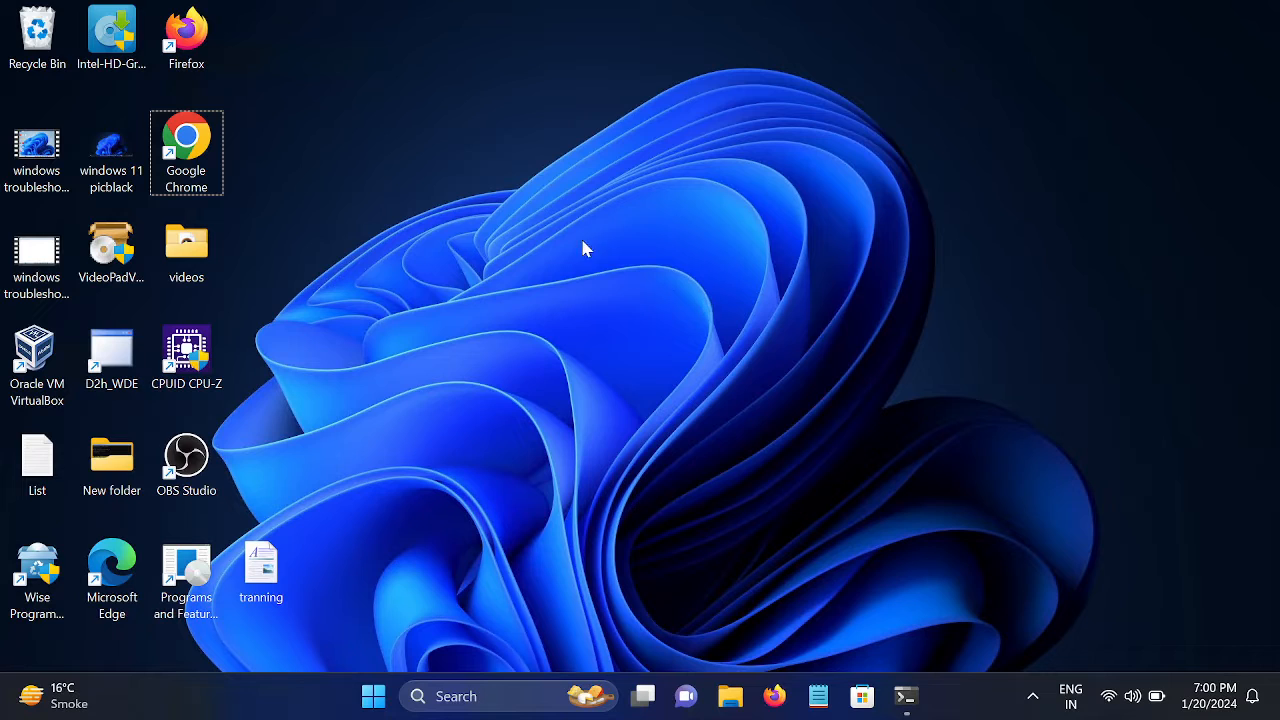
{"action": "mouse_move", "coordinate": [632, 240]}
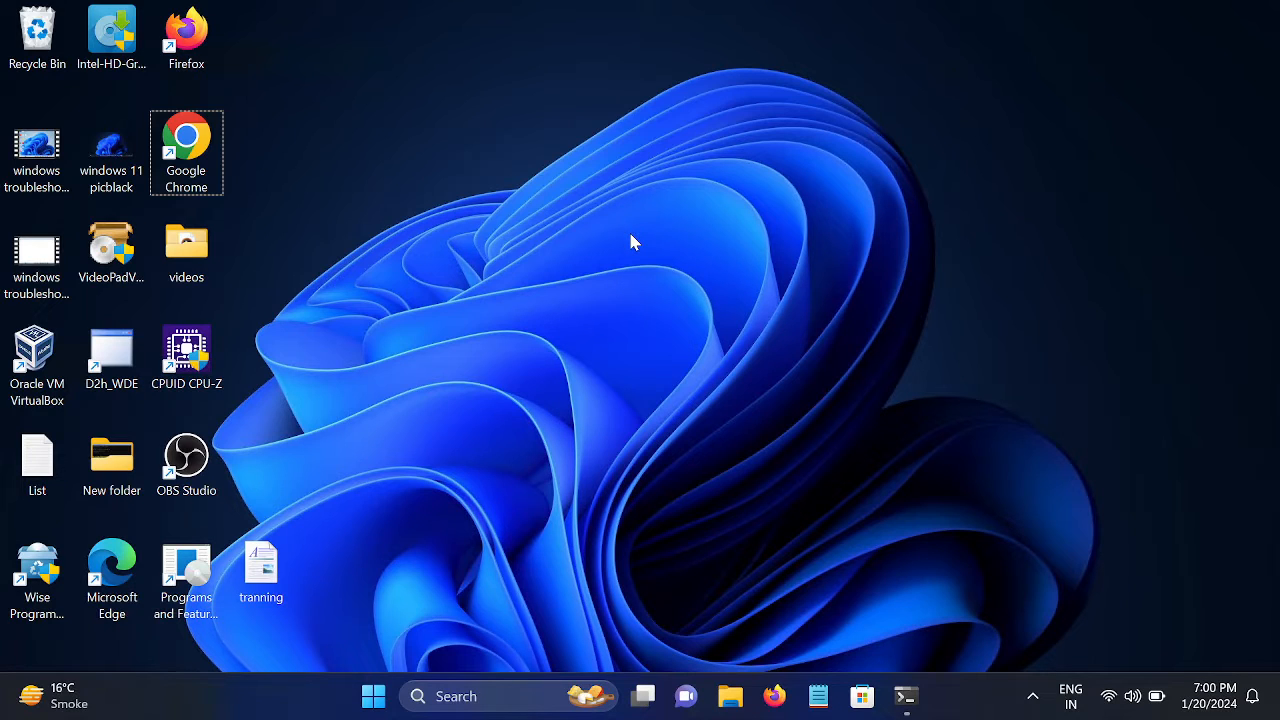
{"action": "mouse_move", "coordinate": [572, 278]}
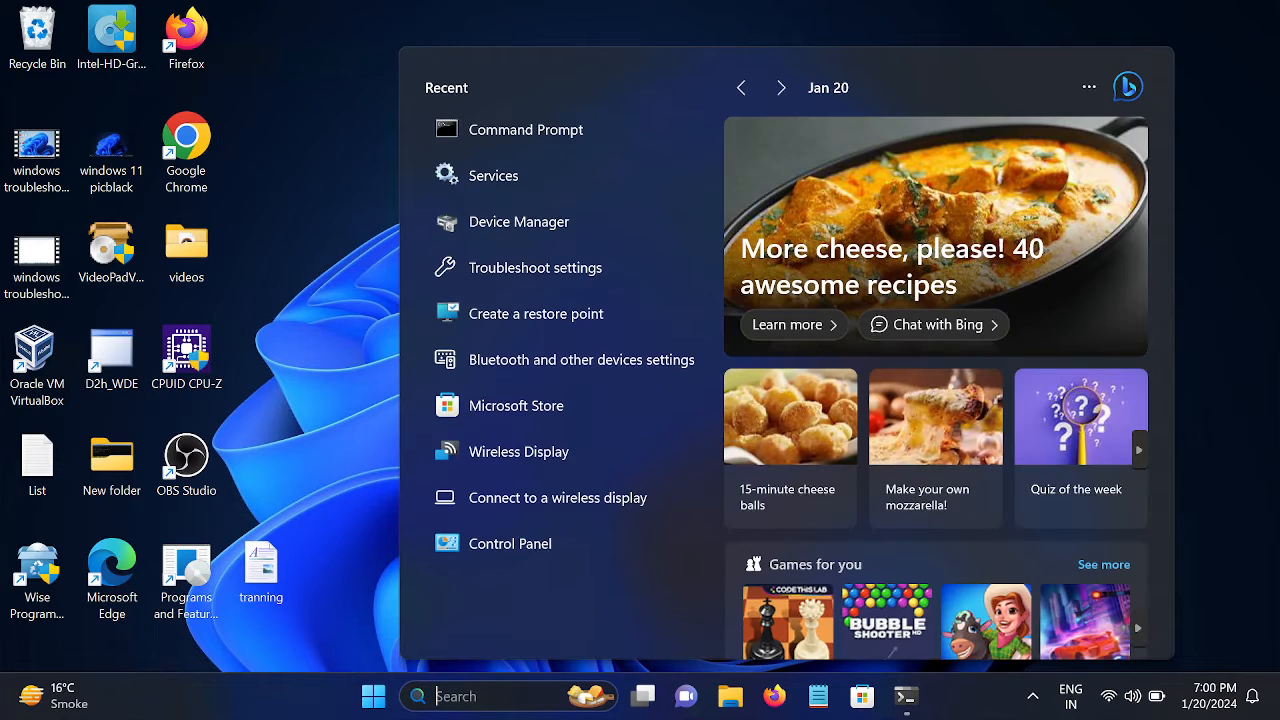
- Launch Control Panel from a 'cont' search and list all items as Large icons
{"action": "type", "text": "cont"}
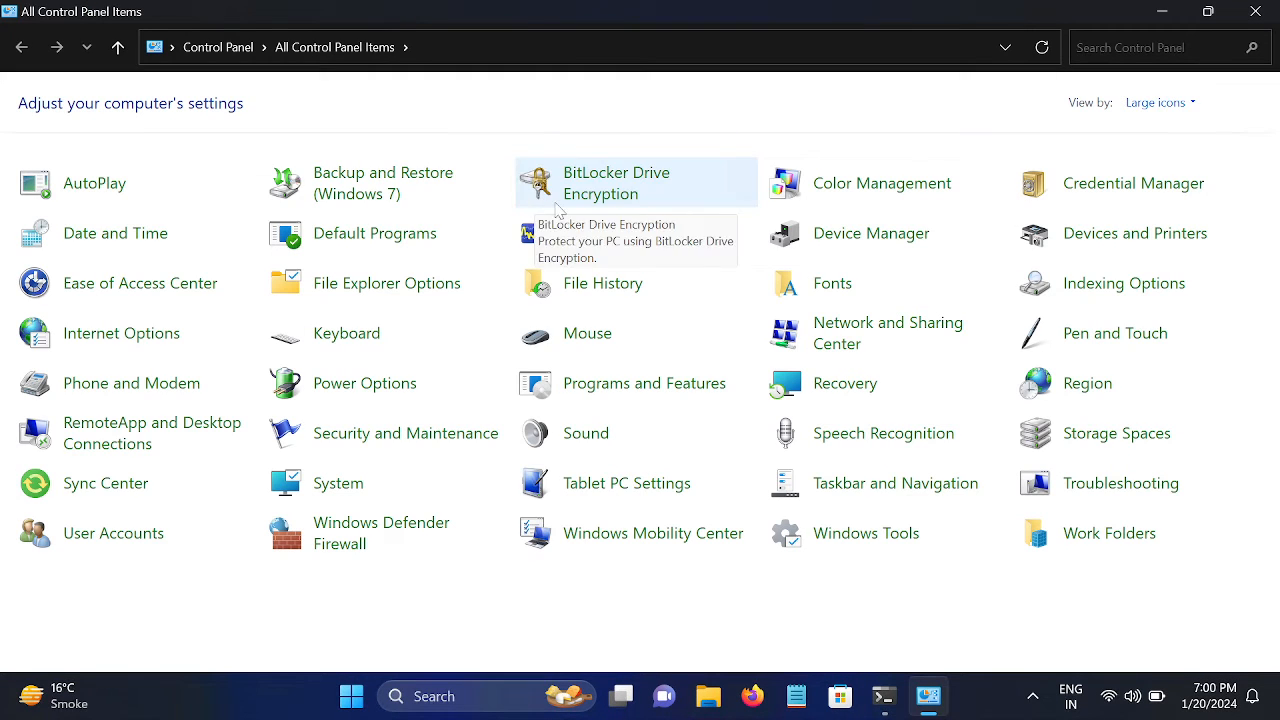
{"action": "left_click", "coordinate": [1160, 102]}
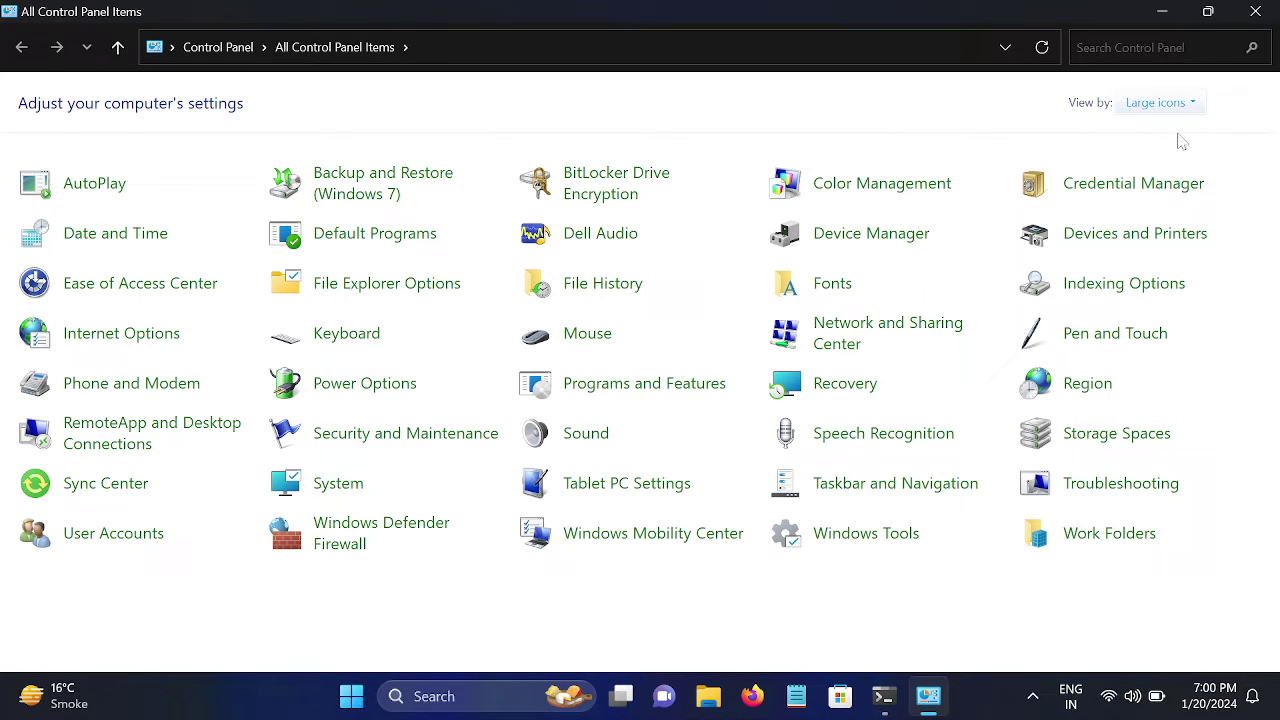
{"action": "left_click", "coordinate": [1160, 102]}
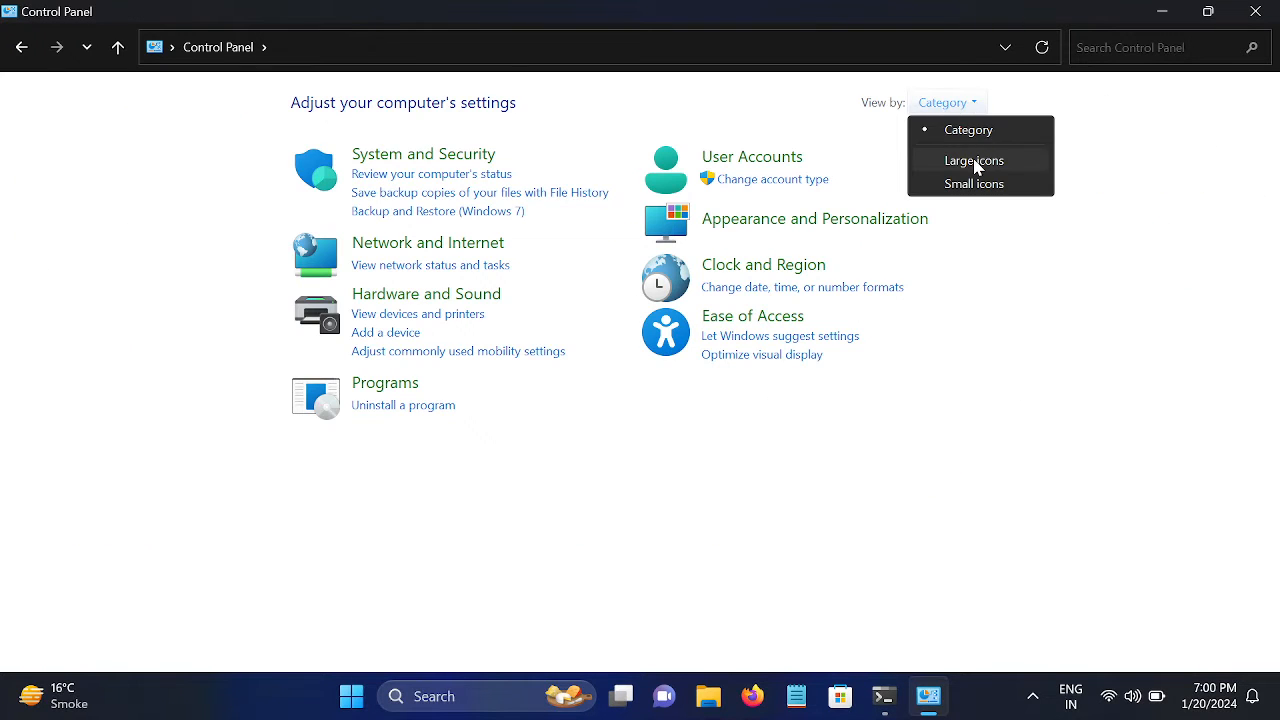
{"action": "left_click", "coordinate": [974, 160]}
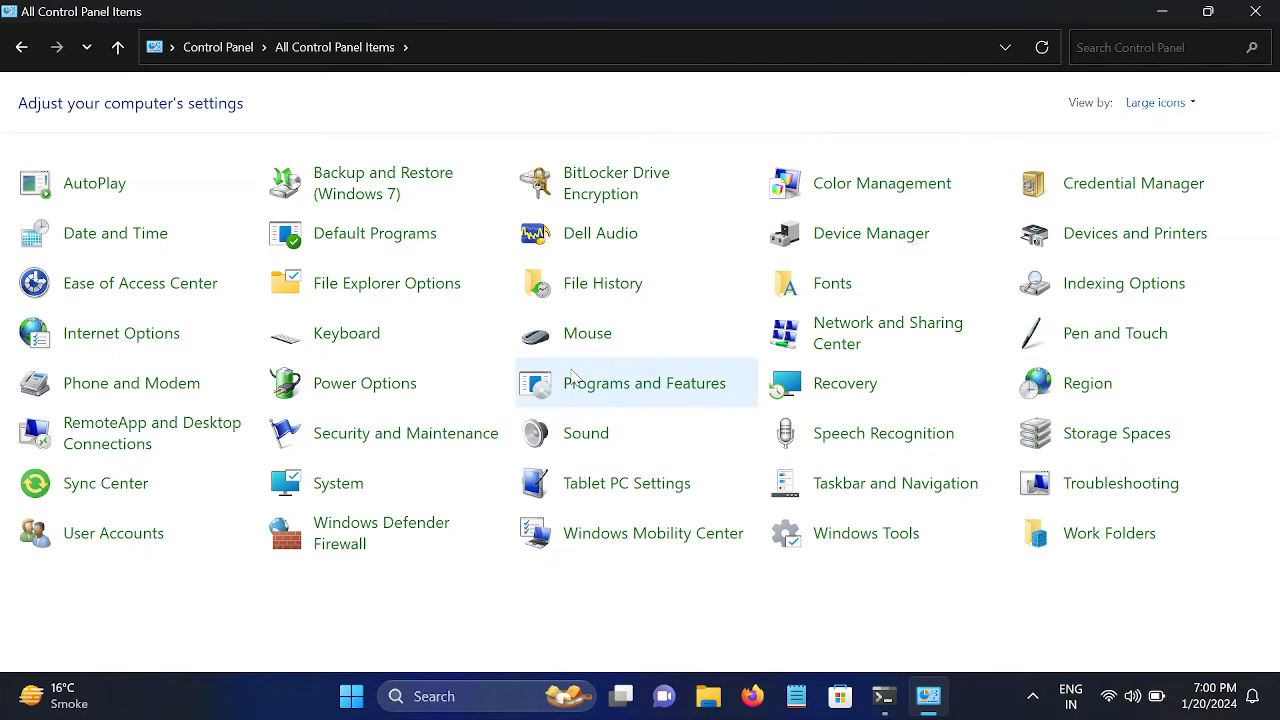
{"action": "mouse_move", "coordinate": [372, 392]}
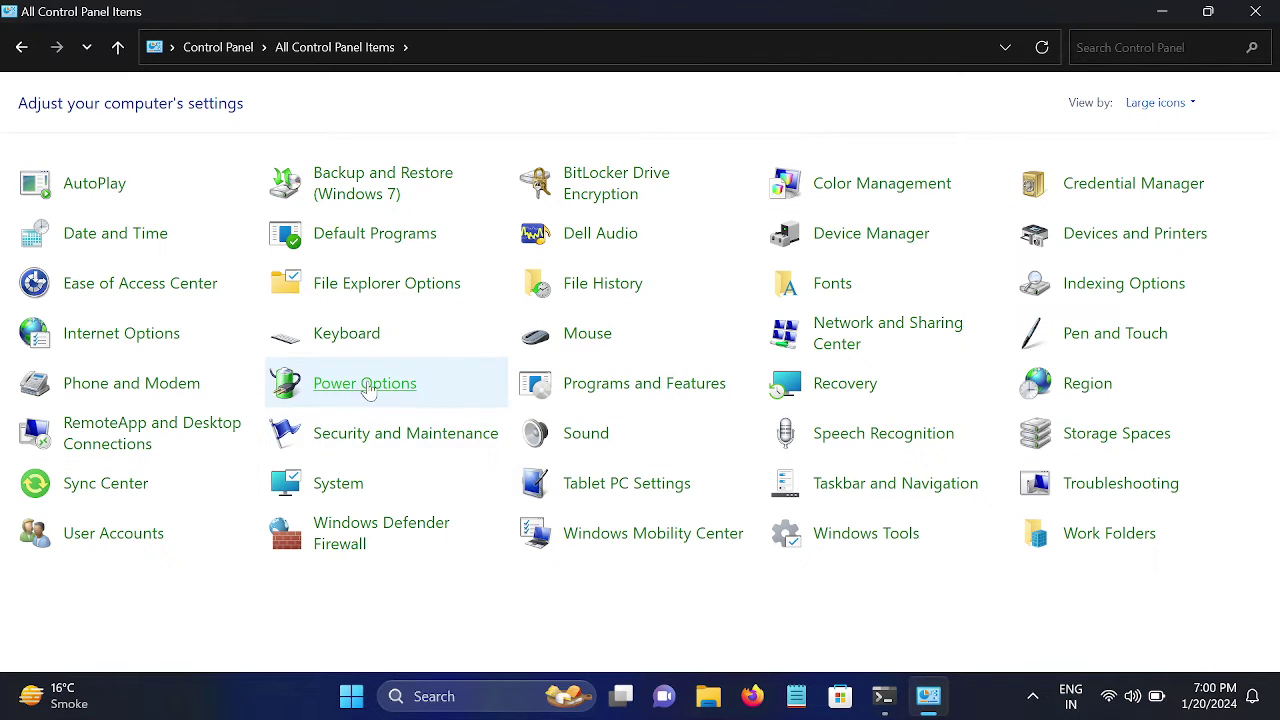
{"action": "mouse_move", "coordinate": [352, 388]}
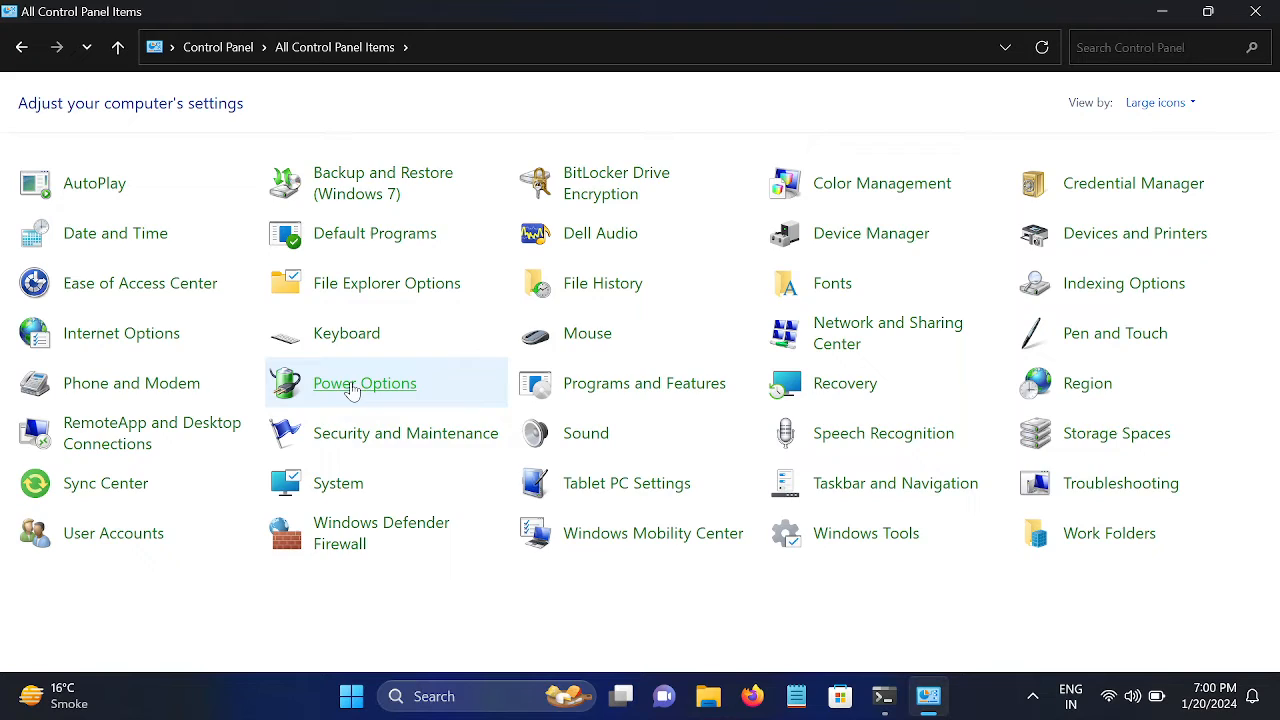
- Open Power Options and unlock the settings that need administrator rights
{"action": "left_click", "coordinate": [364, 384]}
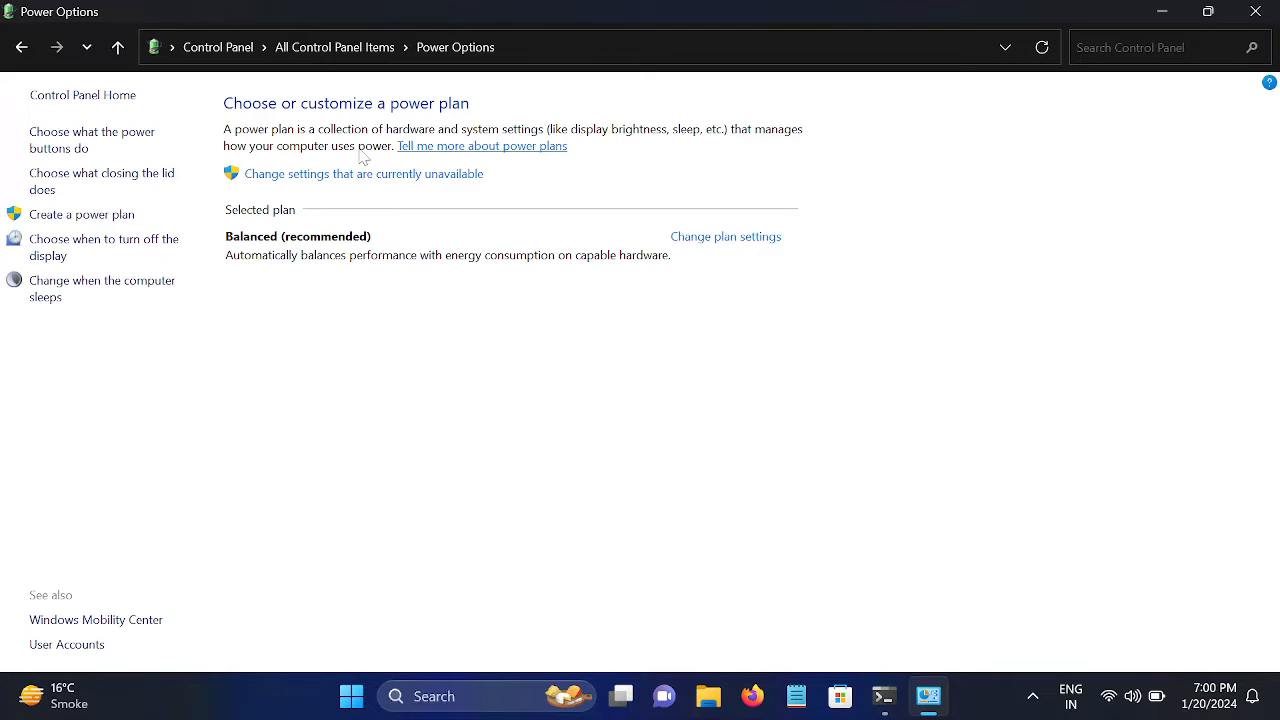
{"action": "mouse_move", "coordinate": [340, 244]}
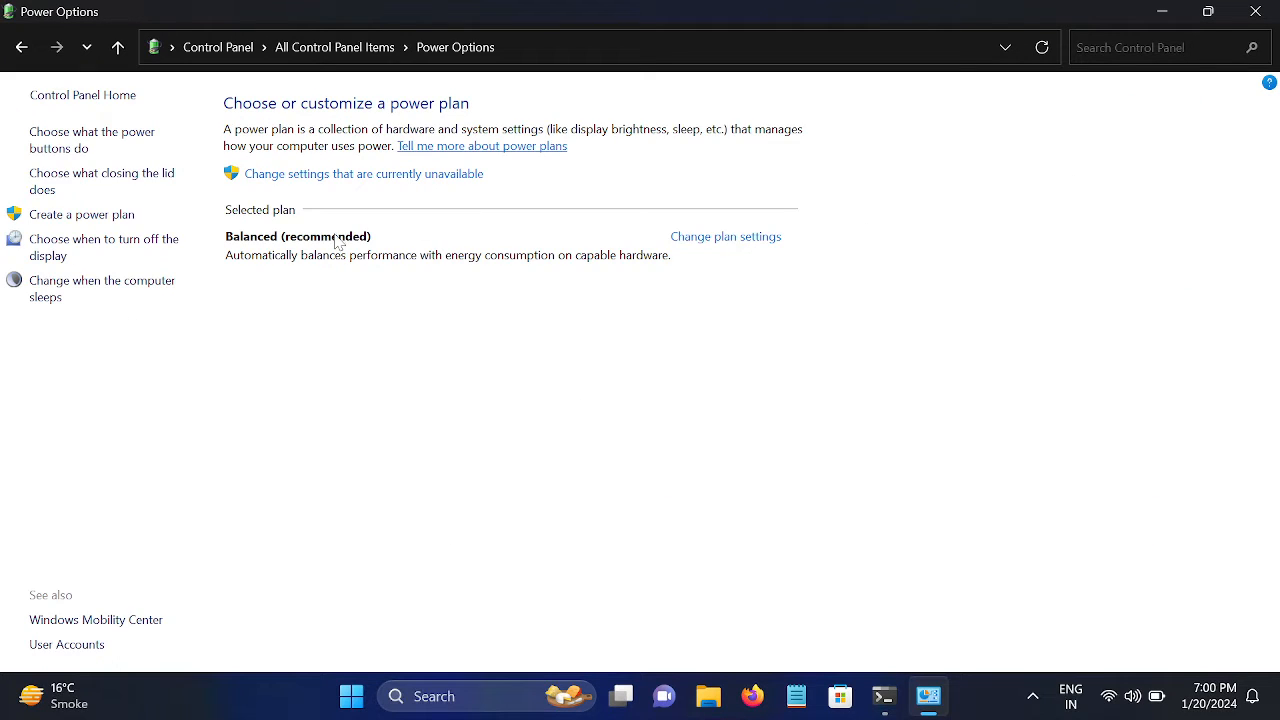
{"action": "mouse_move", "coordinate": [386, 312]}
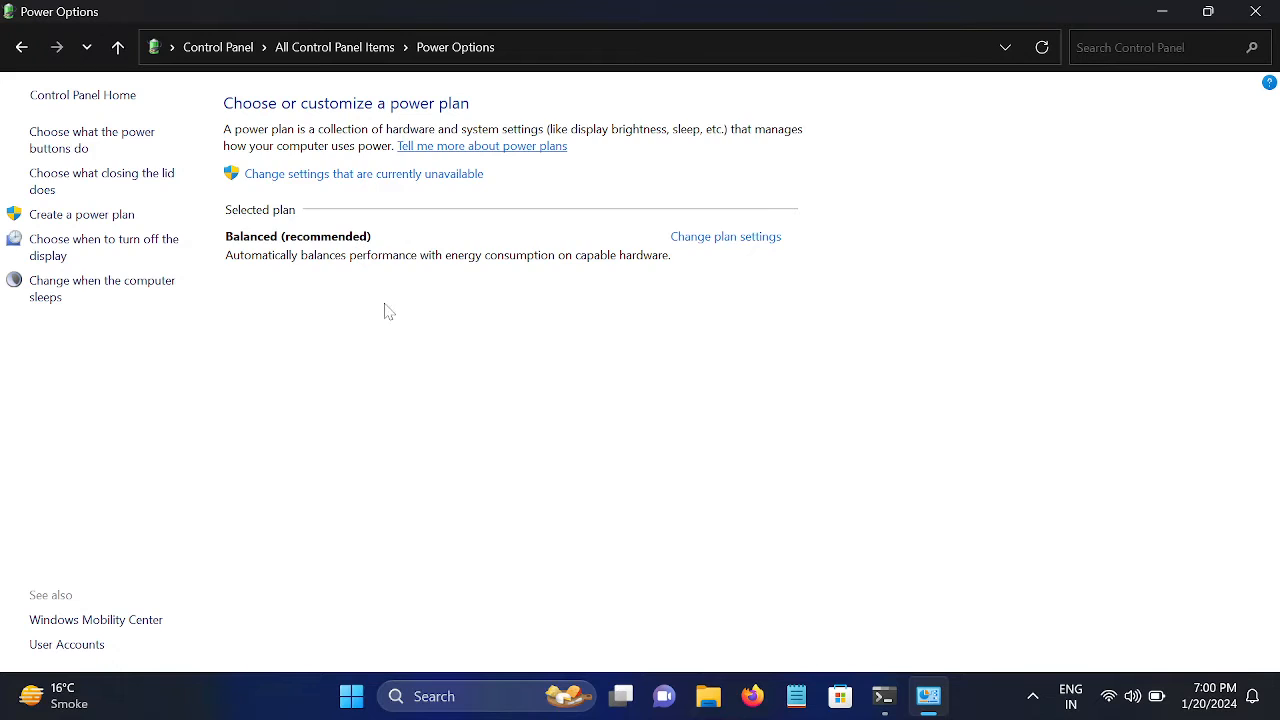
{"action": "mouse_move", "coordinate": [444, 300]}
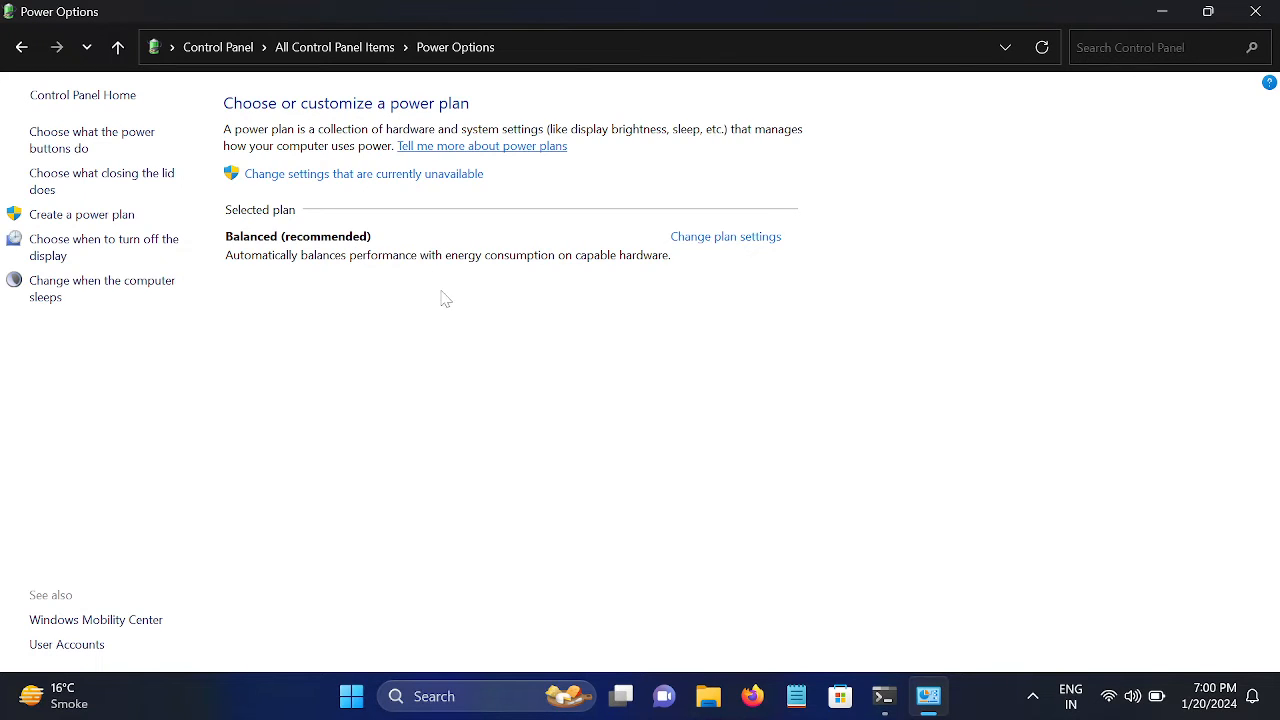
{"action": "mouse_move", "coordinate": [608, 262]}
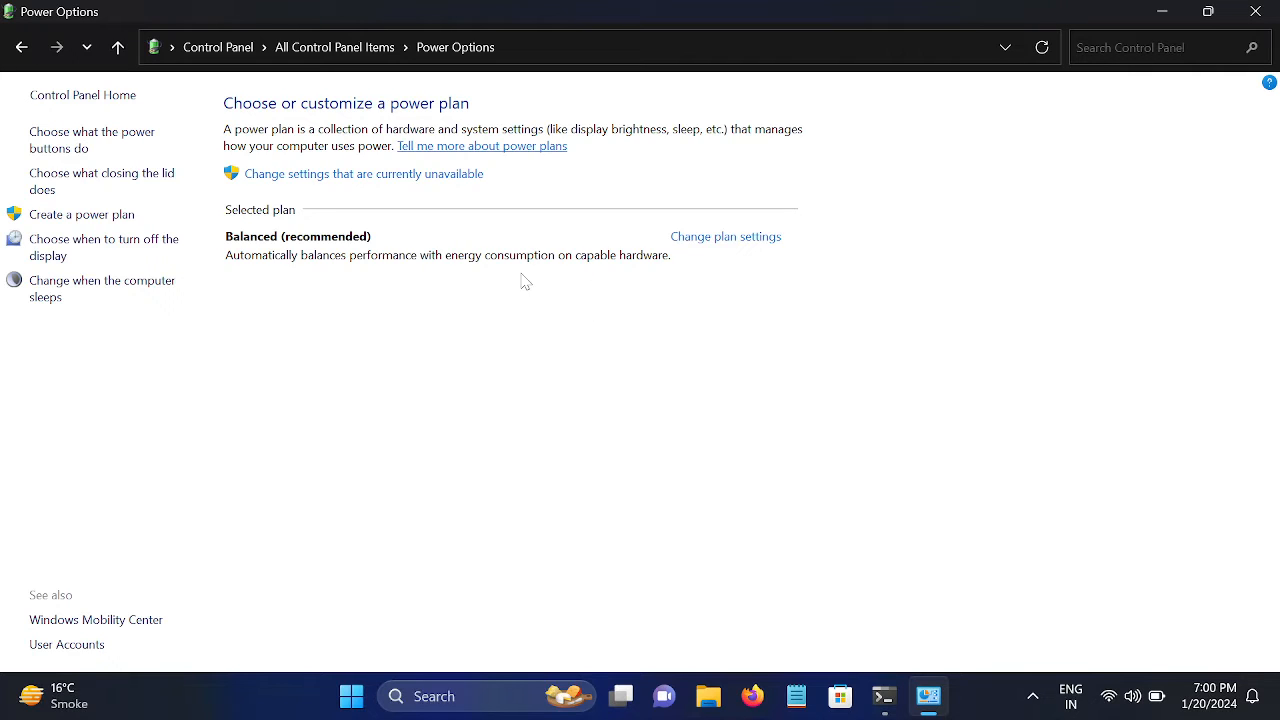
{"action": "mouse_move", "coordinate": [340, 188]}
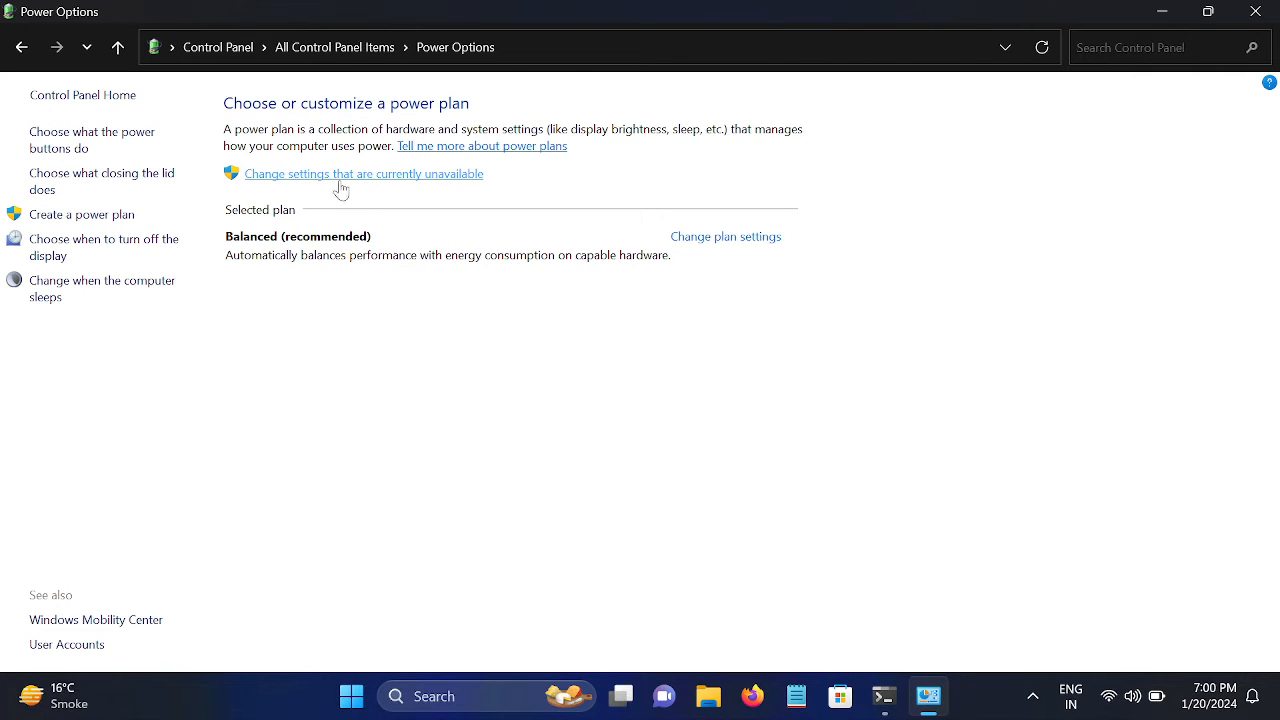
{"action": "left_click", "coordinate": [364, 172]}
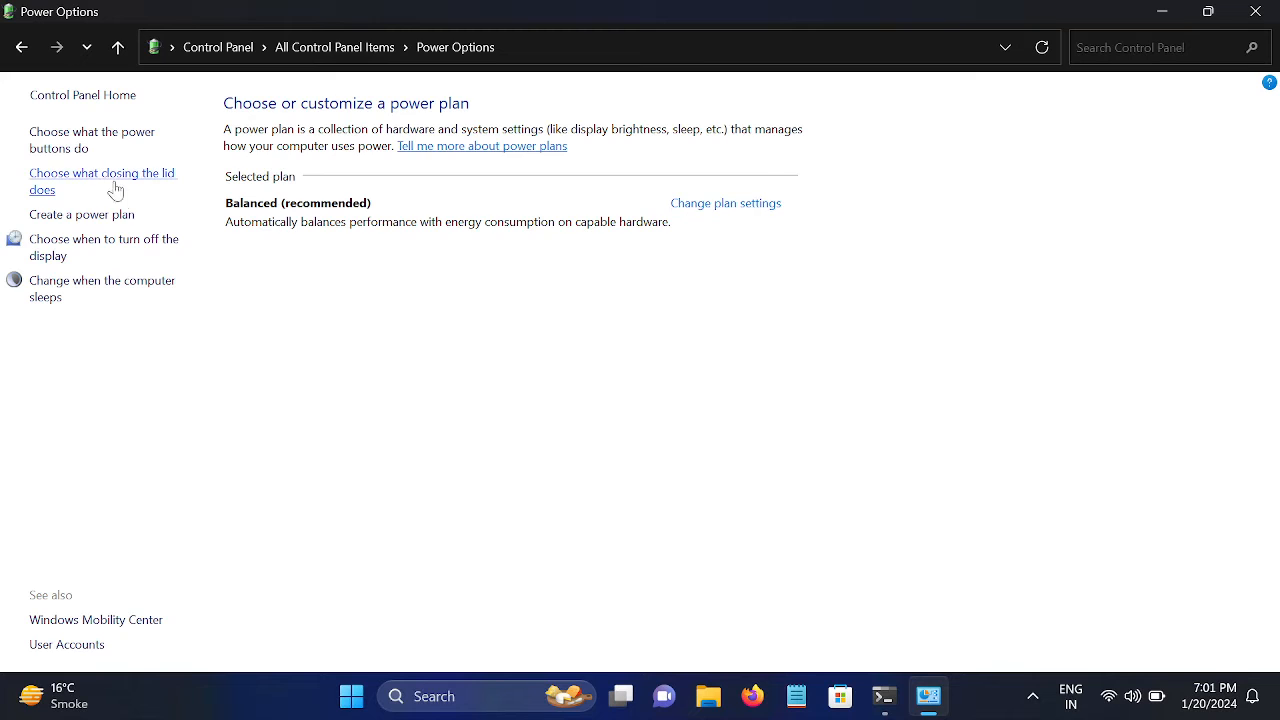
{"action": "mouse_move", "coordinate": [118, 146]}
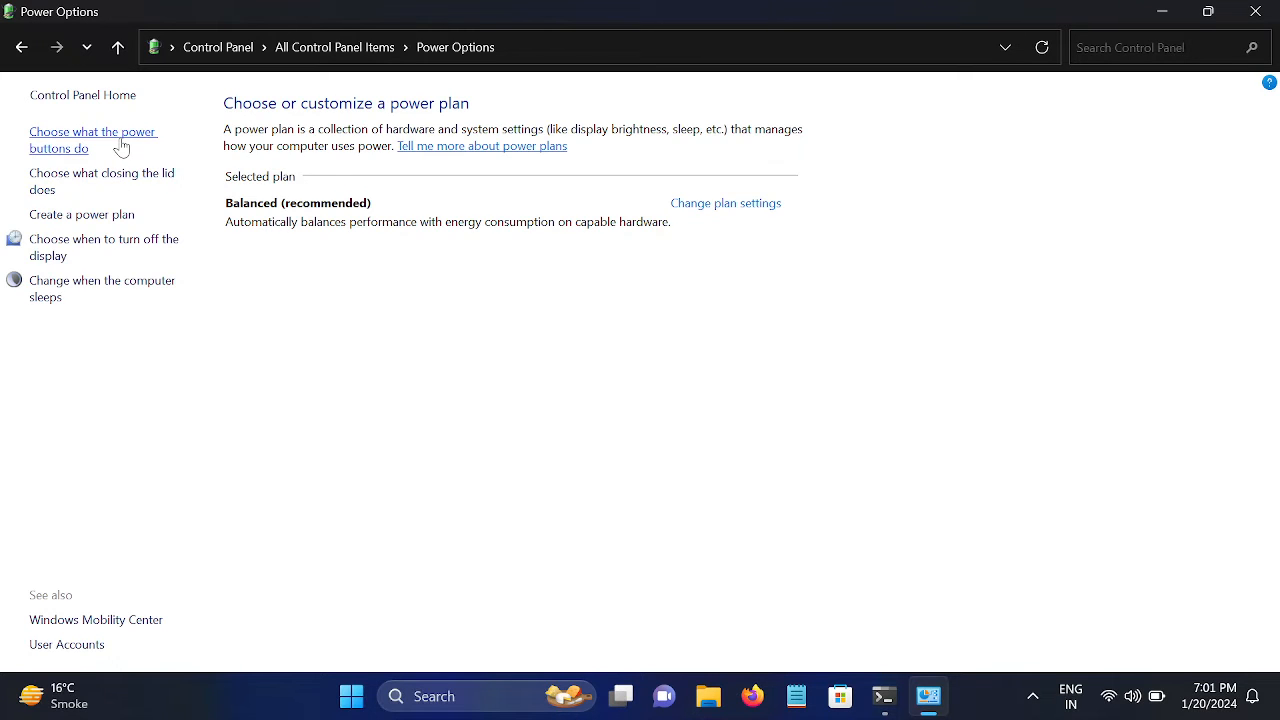
- In the power button settings, untick 'Turn on fast startup' and save the change
{"action": "left_click", "coordinate": [92, 140]}
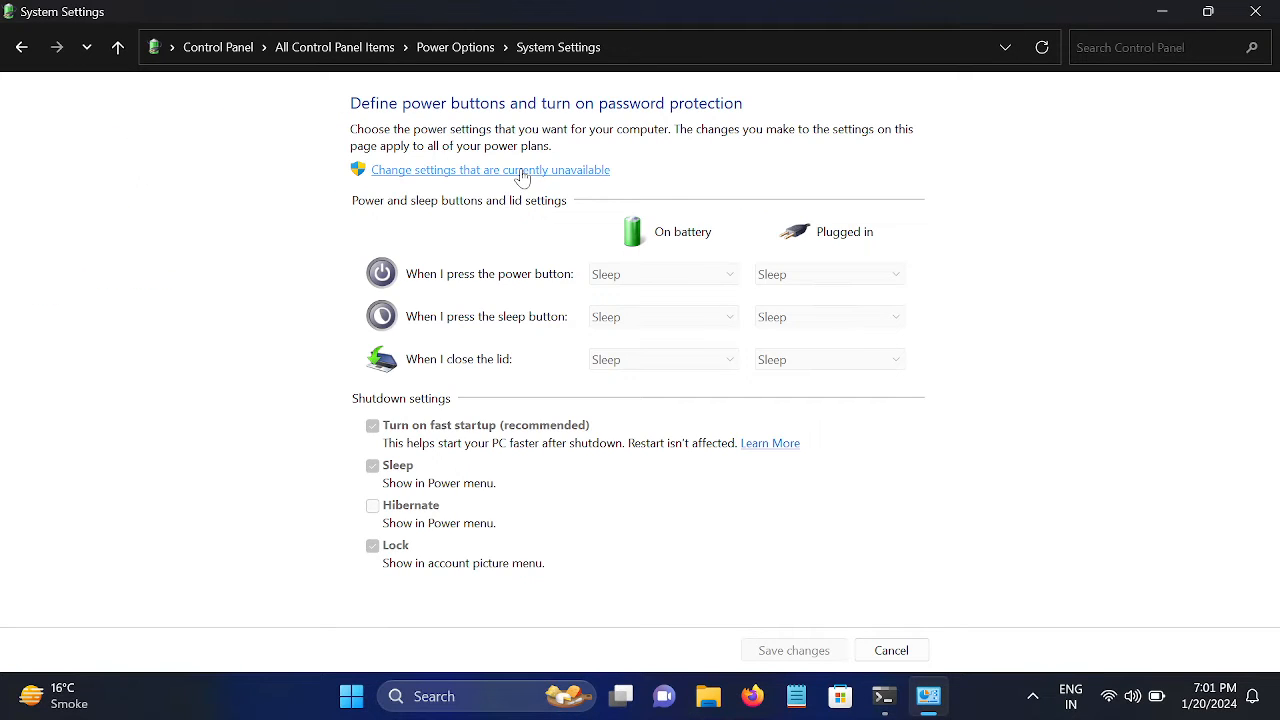
{"action": "left_click", "coordinate": [488, 168]}
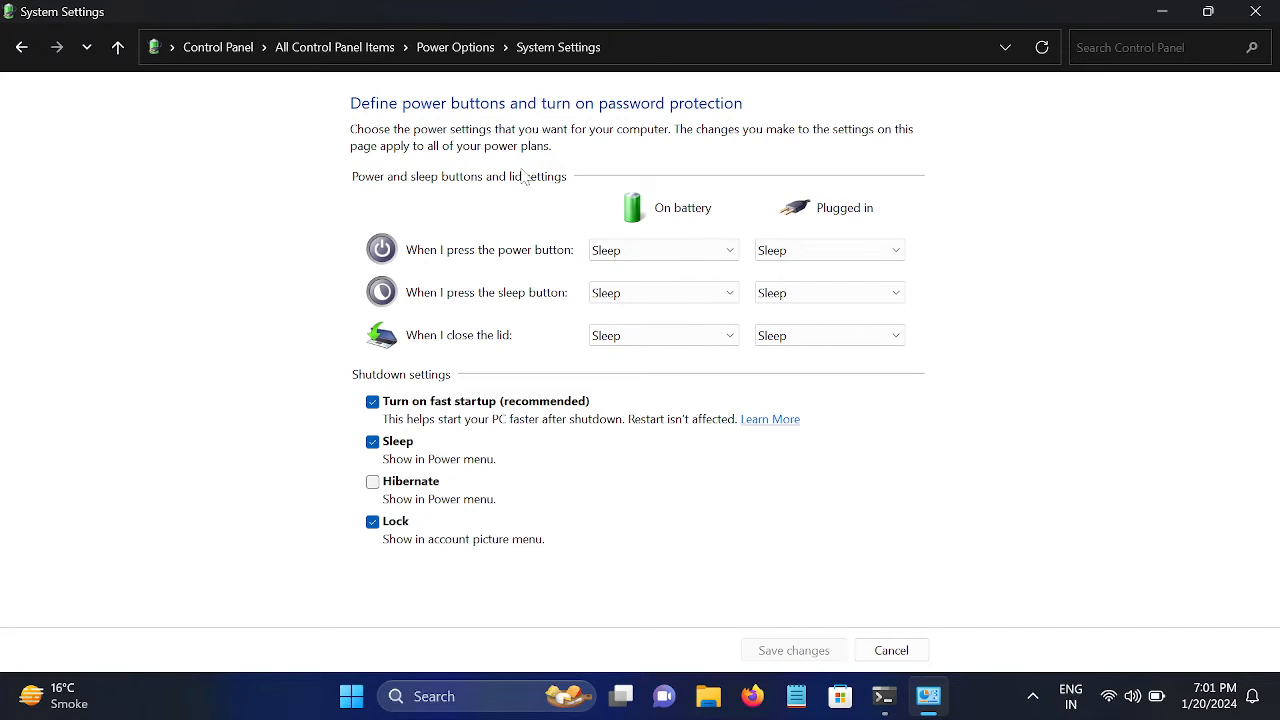
{"action": "mouse_move", "coordinate": [410, 460]}
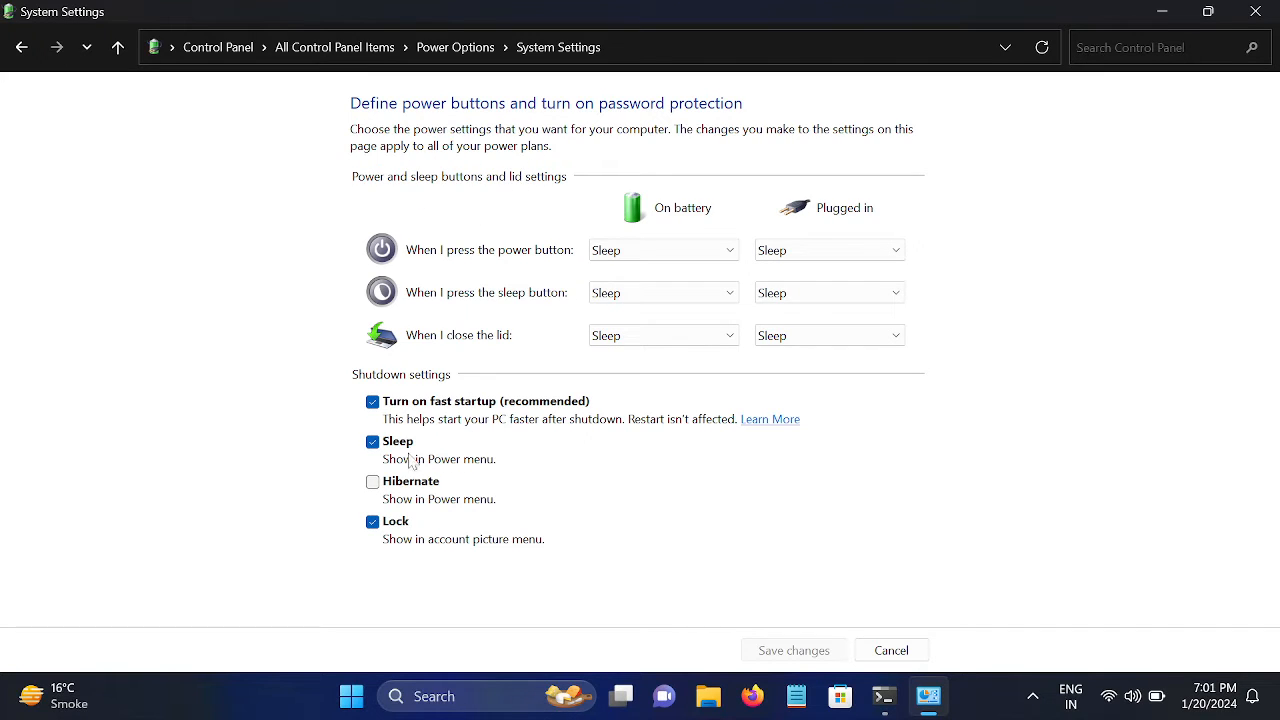
{"action": "mouse_move", "coordinate": [426, 422]}
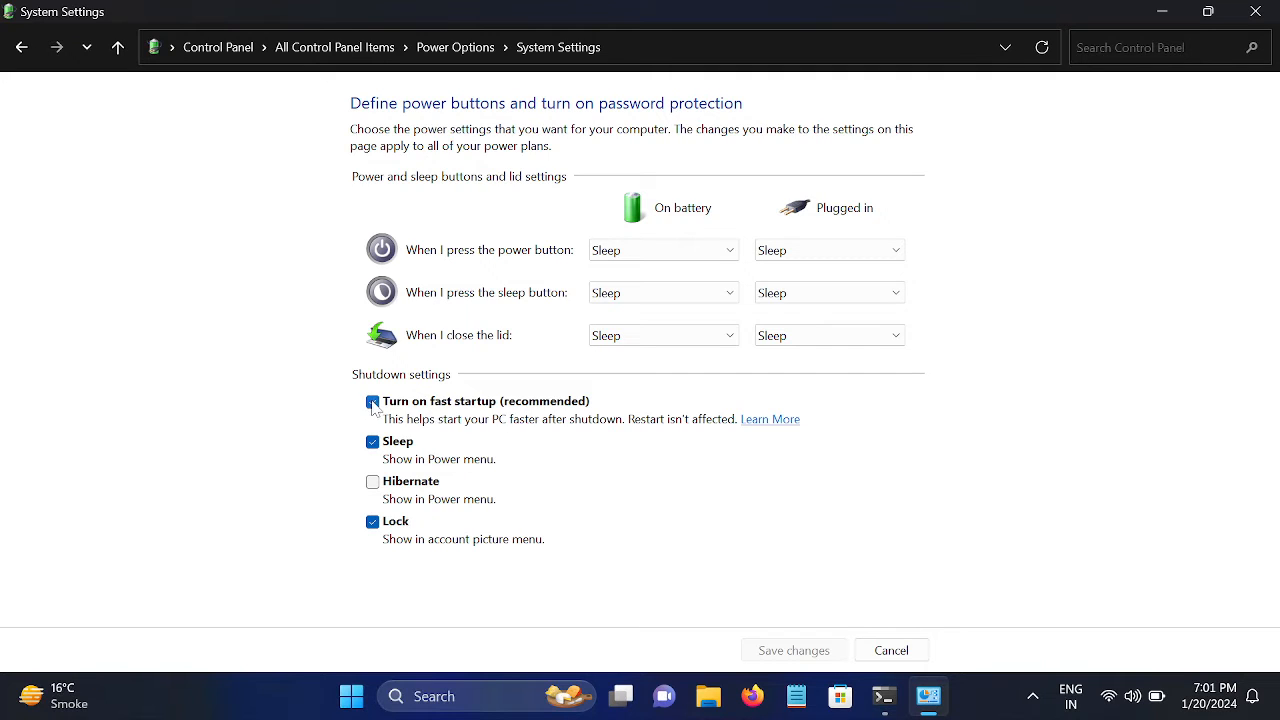
{"action": "left_click", "coordinate": [372, 400]}
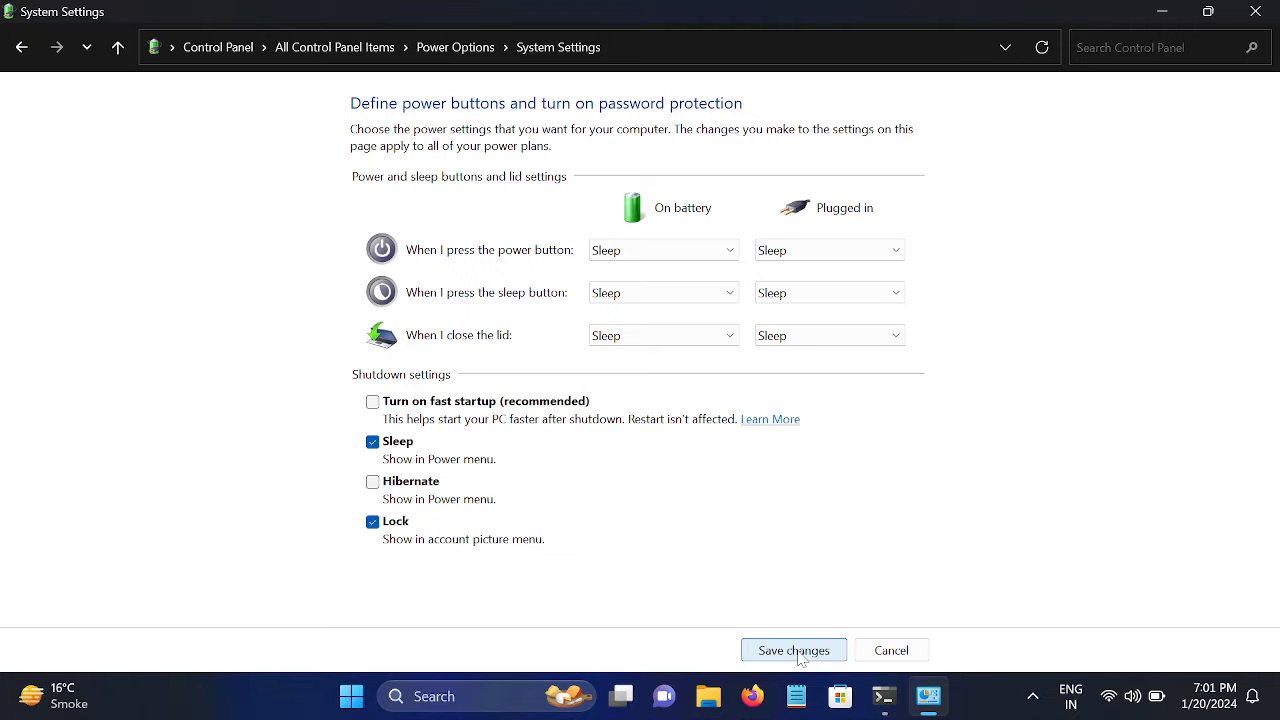
{"action": "left_click", "coordinate": [794, 650]}
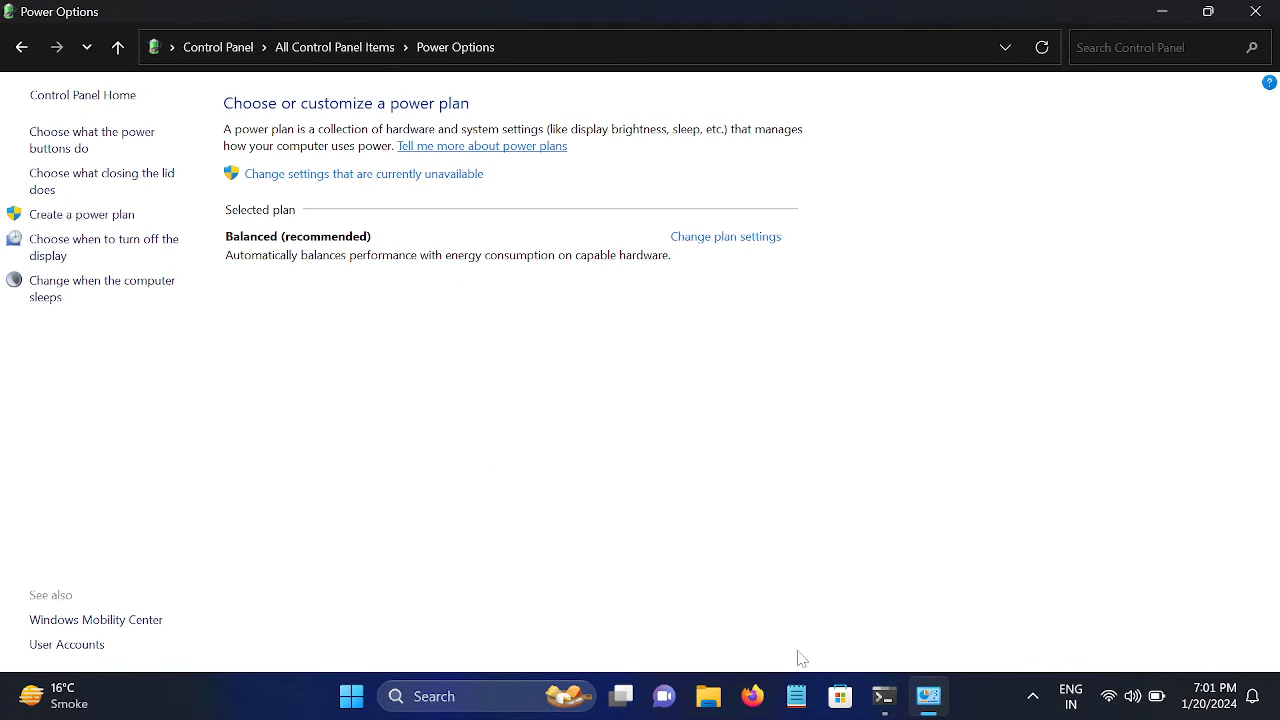
{"action": "mouse_move", "coordinate": [84, 362]}
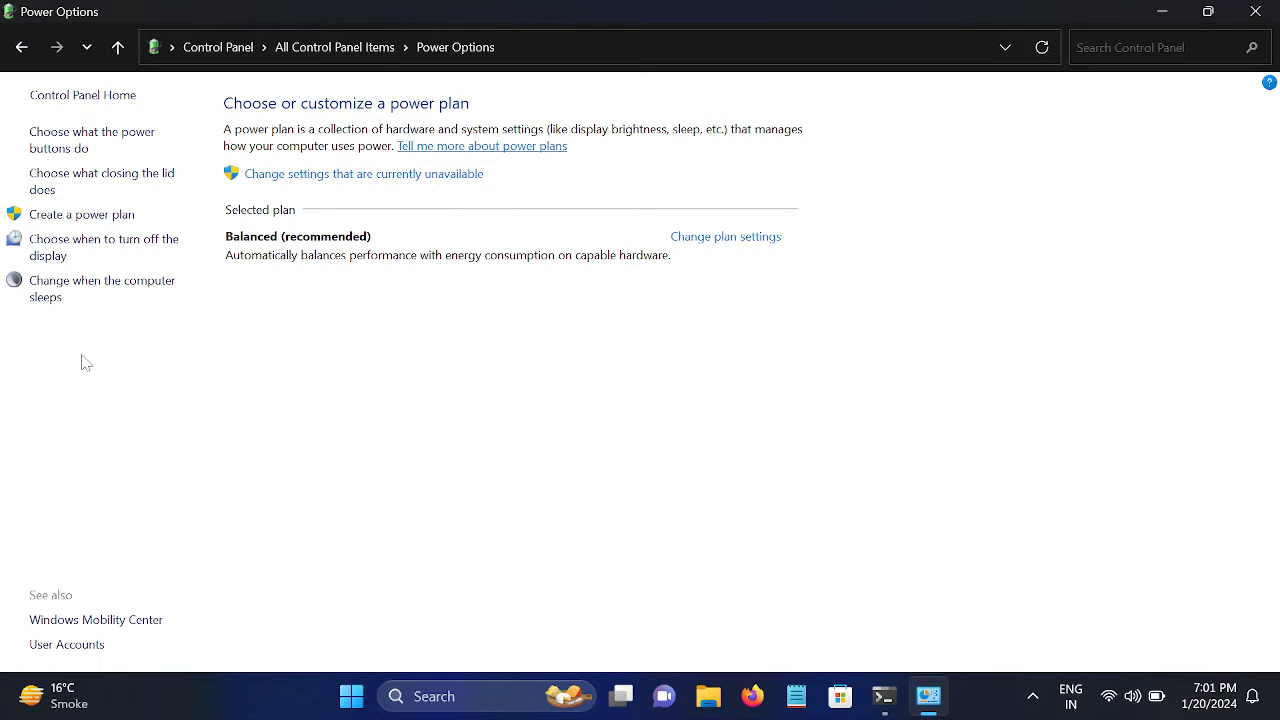
{"action": "mouse_move", "coordinate": [78, 300]}
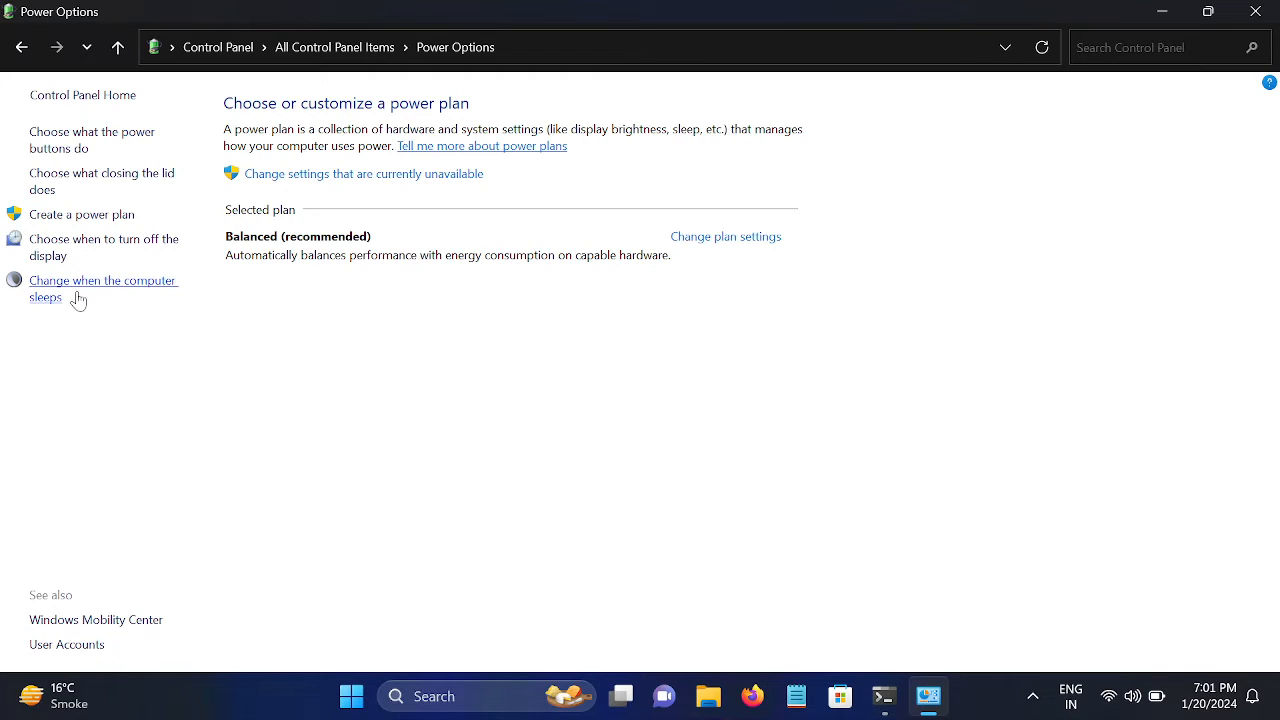
{"action": "mouse_move", "coordinate": [92, 250]}
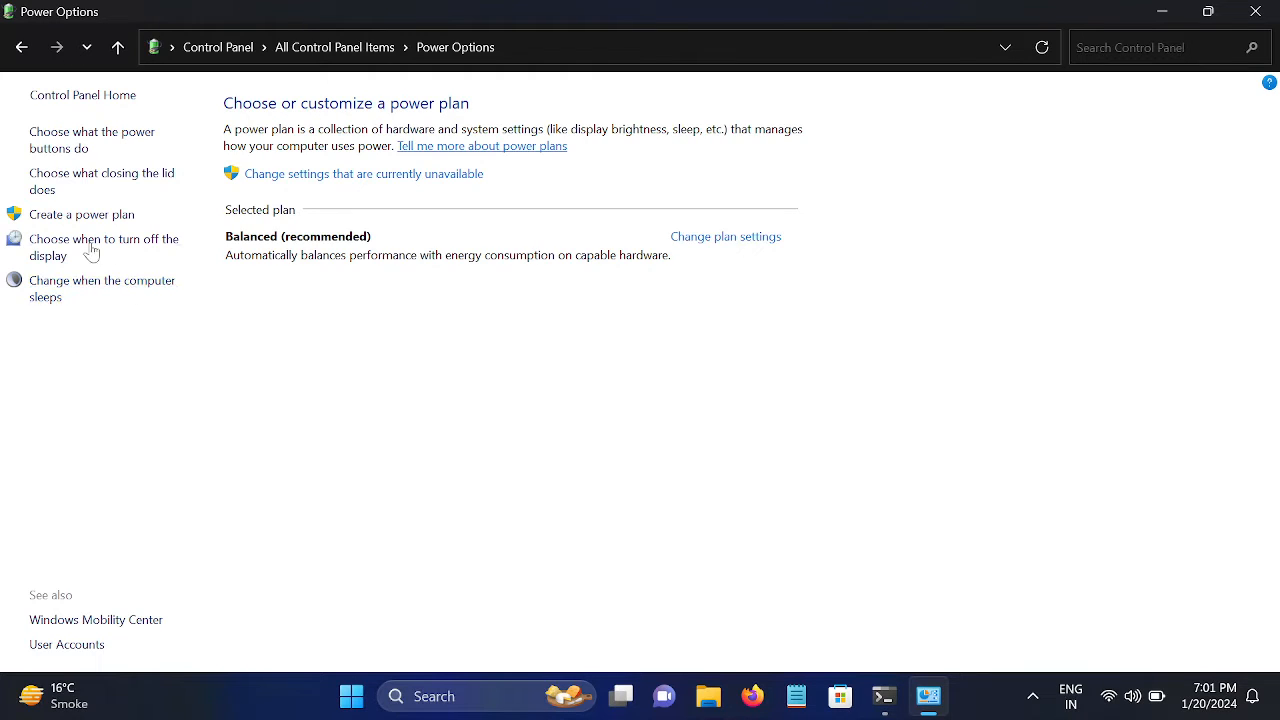
{"action": "mouse_move", "coordinate": [120, 248]}
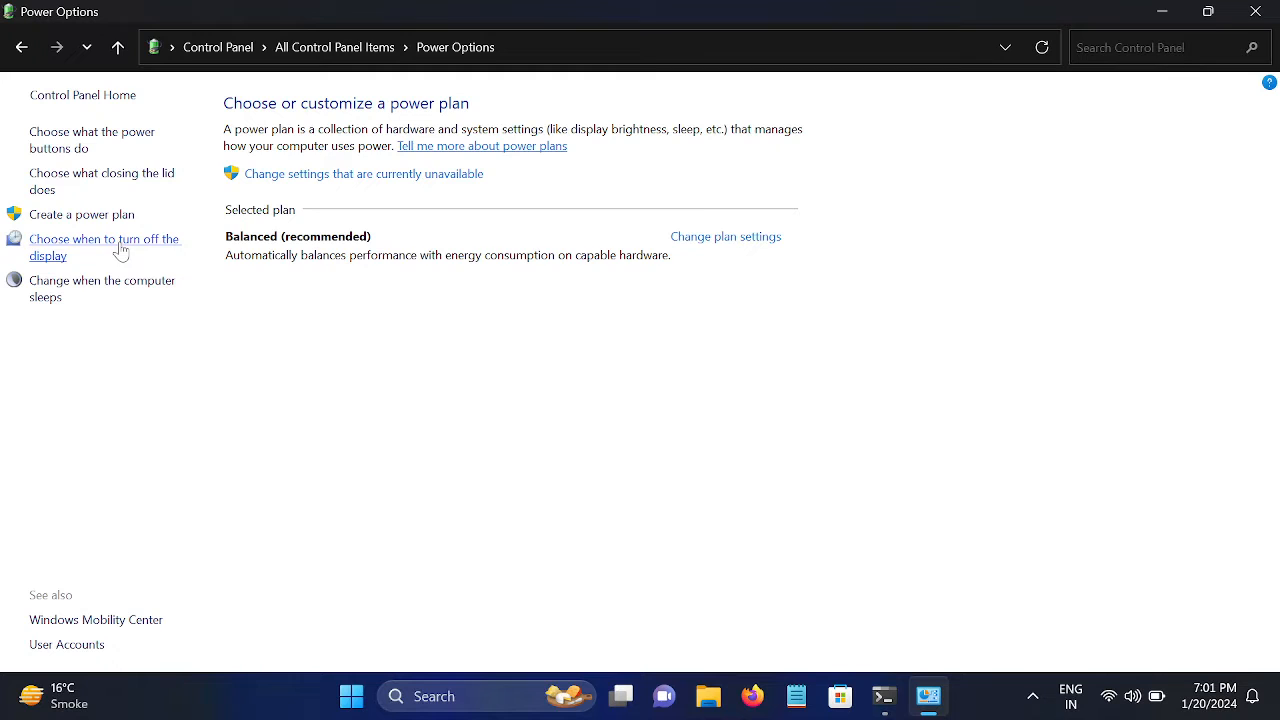
{"action": "mouse_move", "coordinate": [78, 188]}
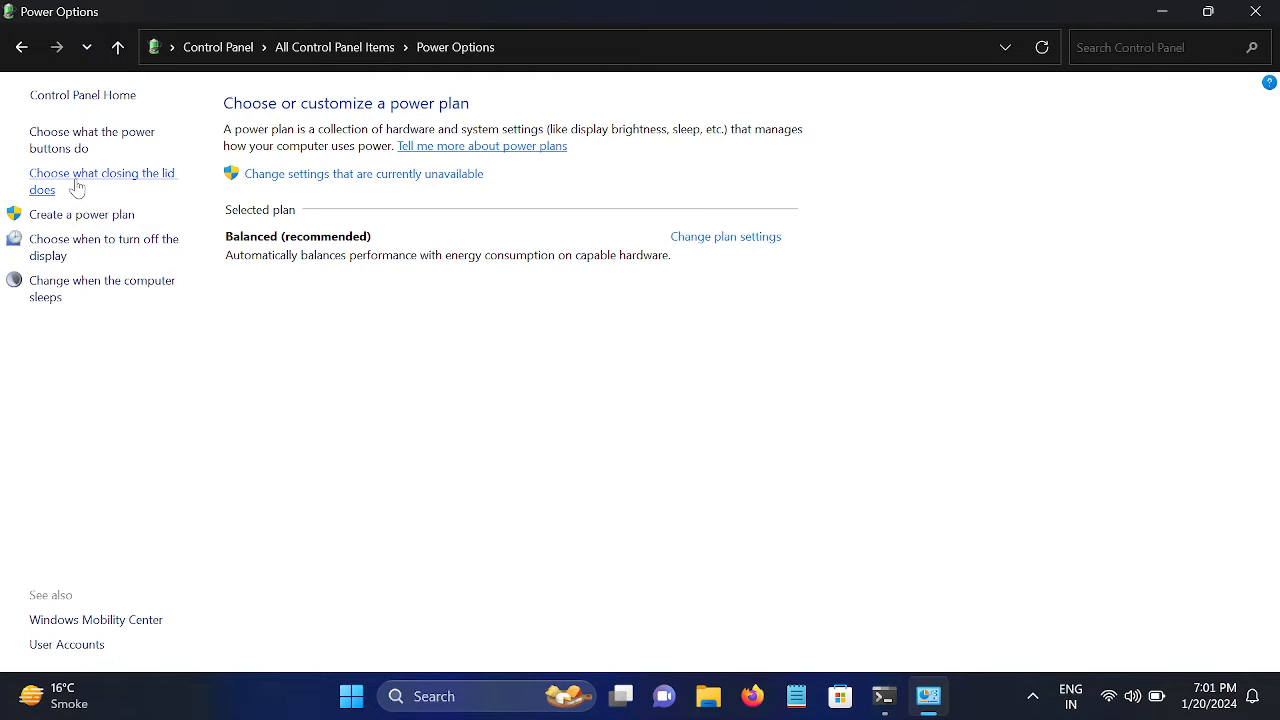
{"action": "left_click", "coordinate": [102, 180]}
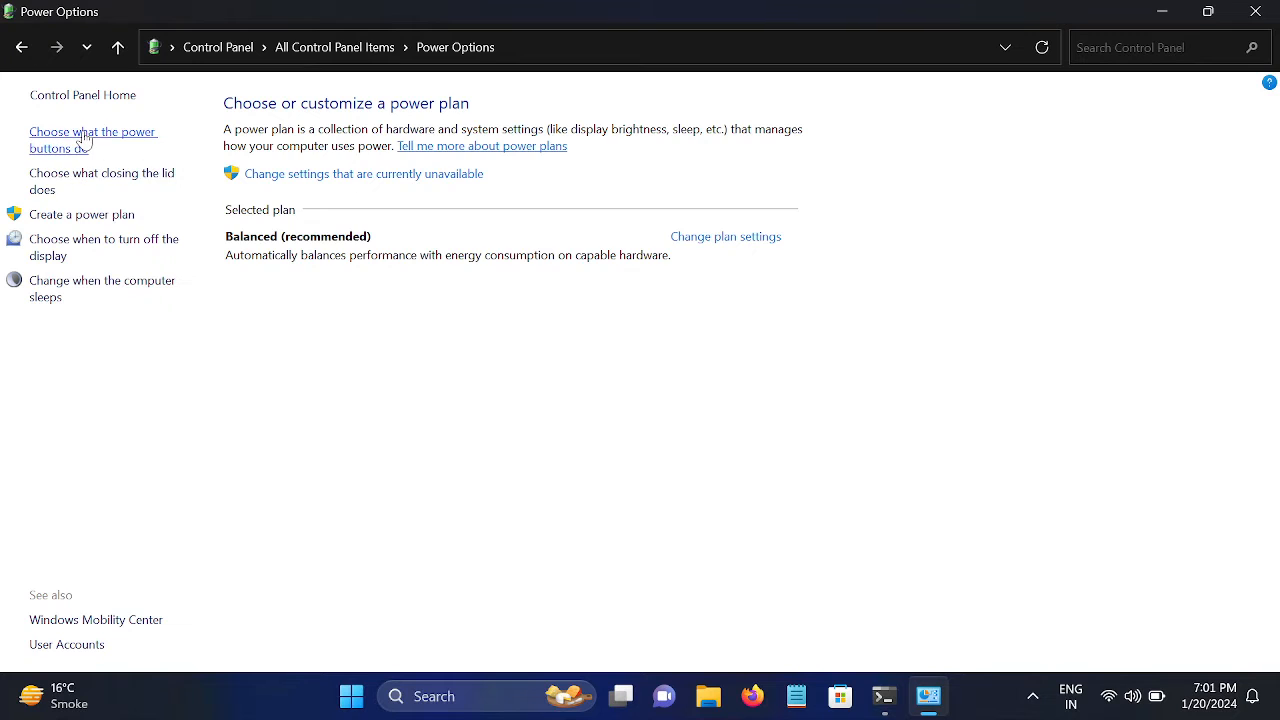
- Unlock the unavailable power settings, then bring up the Balanced plan's display and sleep settings
{"action": "left_click", "coordinate": [92, 140]}
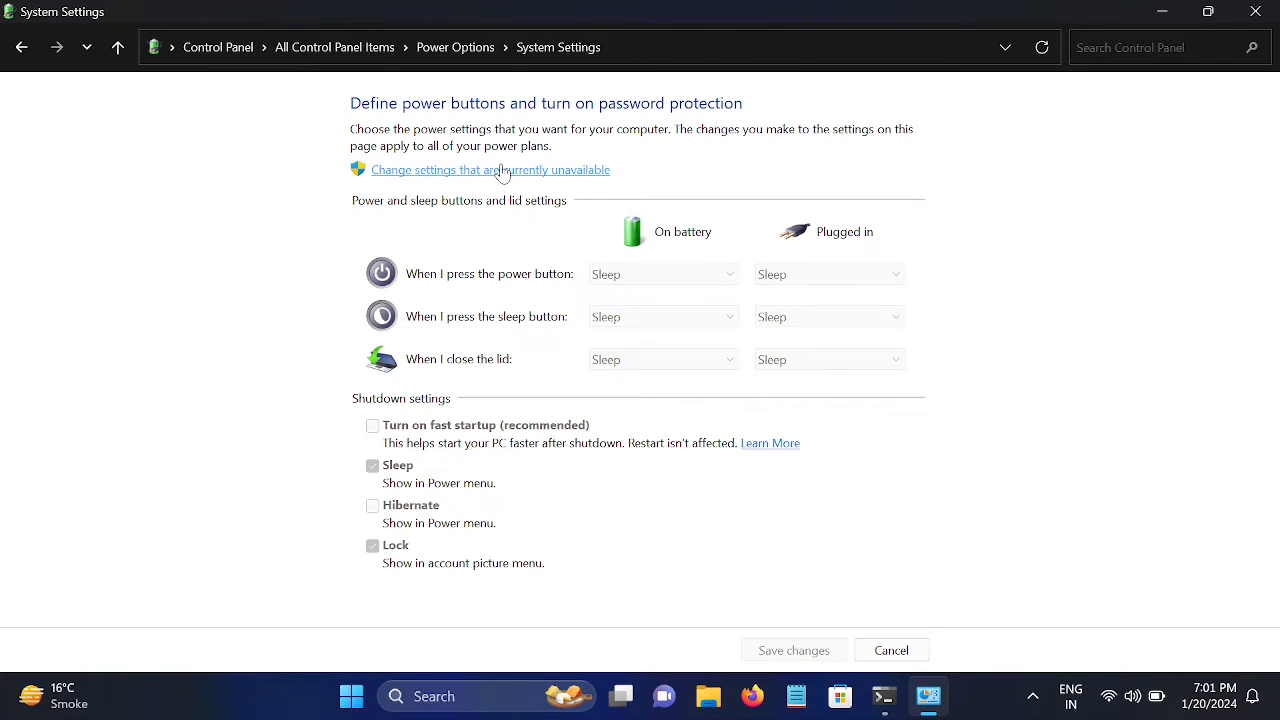
{"action": "left_click", "coordinate": [488, 168]}
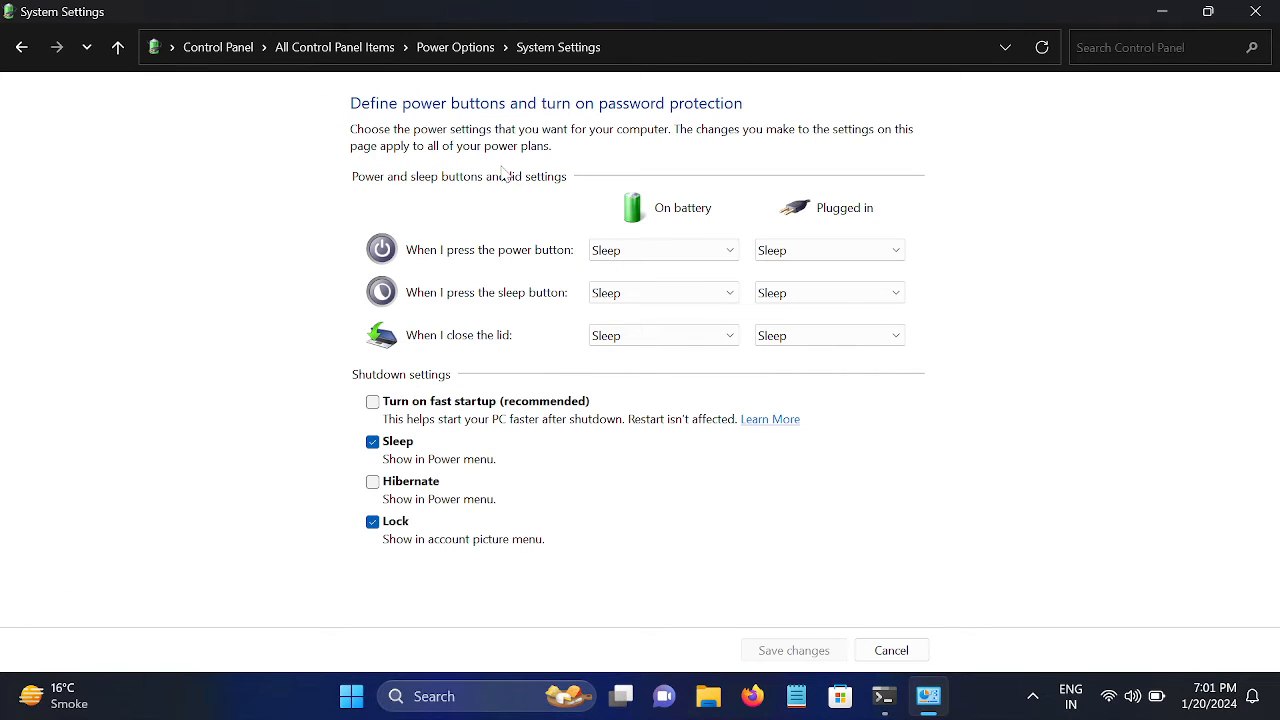
{"action": "mouse_move", "coordinate": [524, 500]}
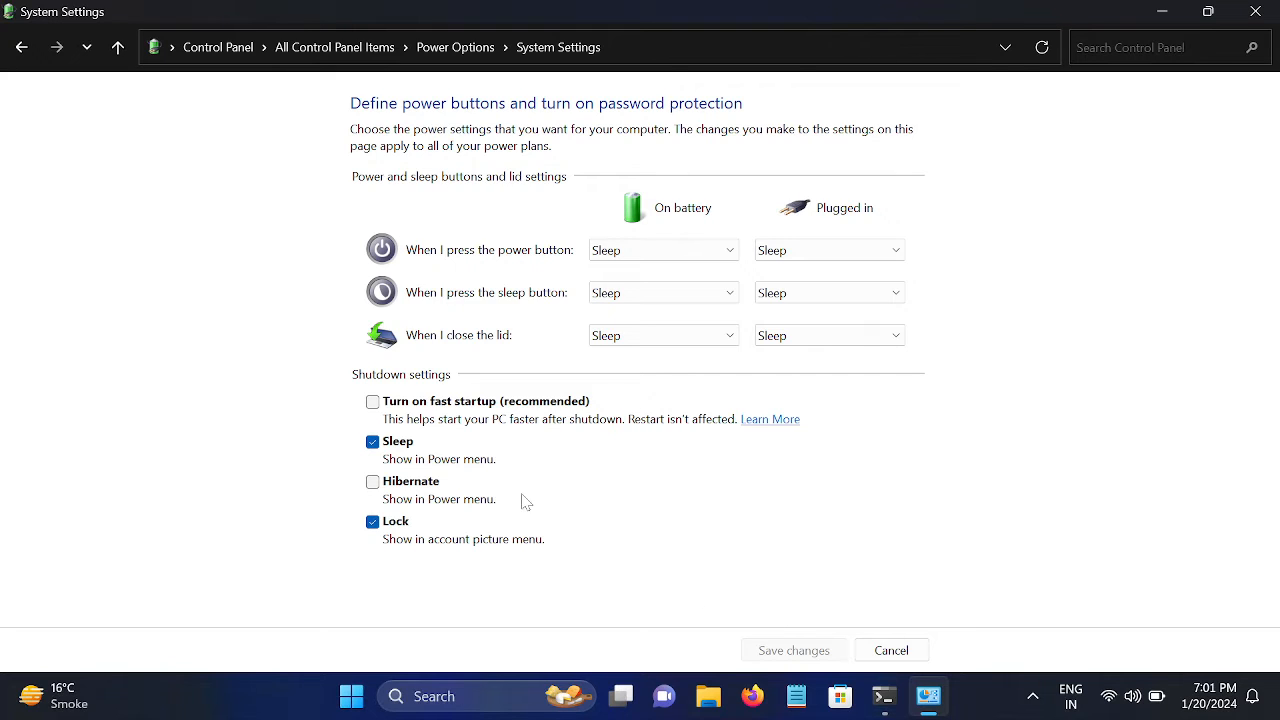
{"action": "left_click", "coordinate": [120, 48]}
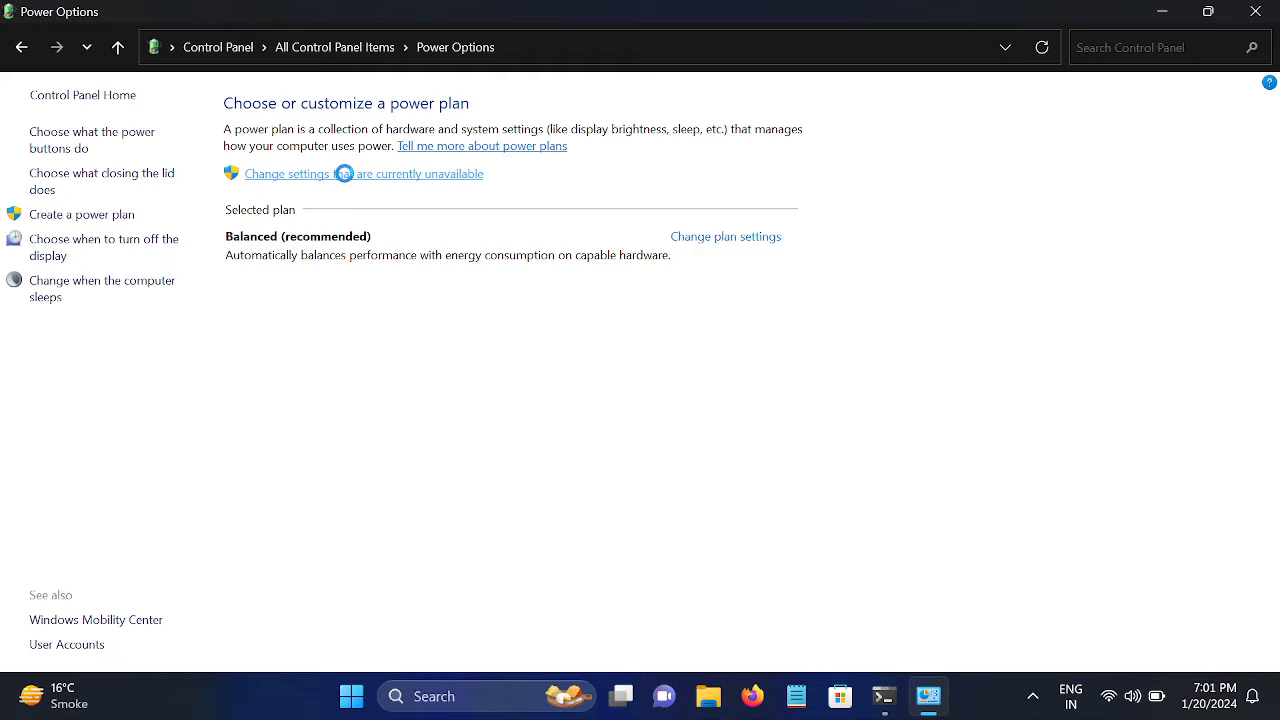
{"action": "left_click", "coordinate": [288, 172]}
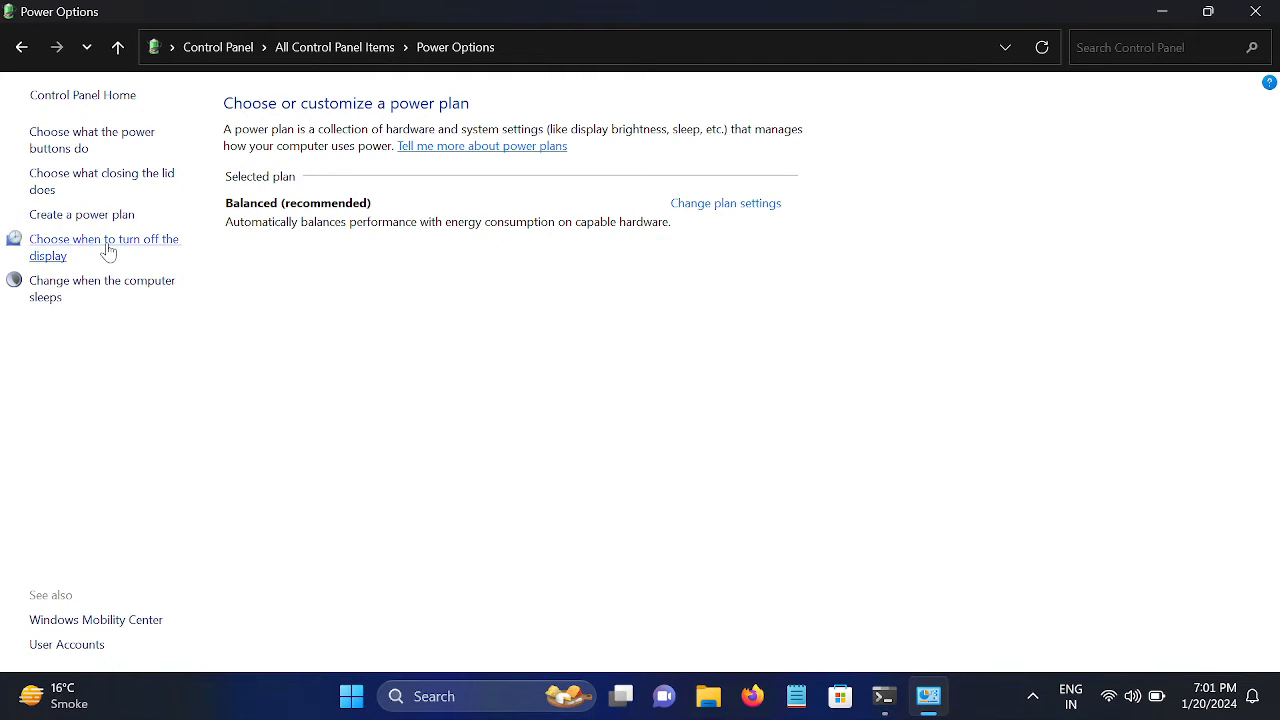
{"action": "left_click", "coordinate": [104, 246]}
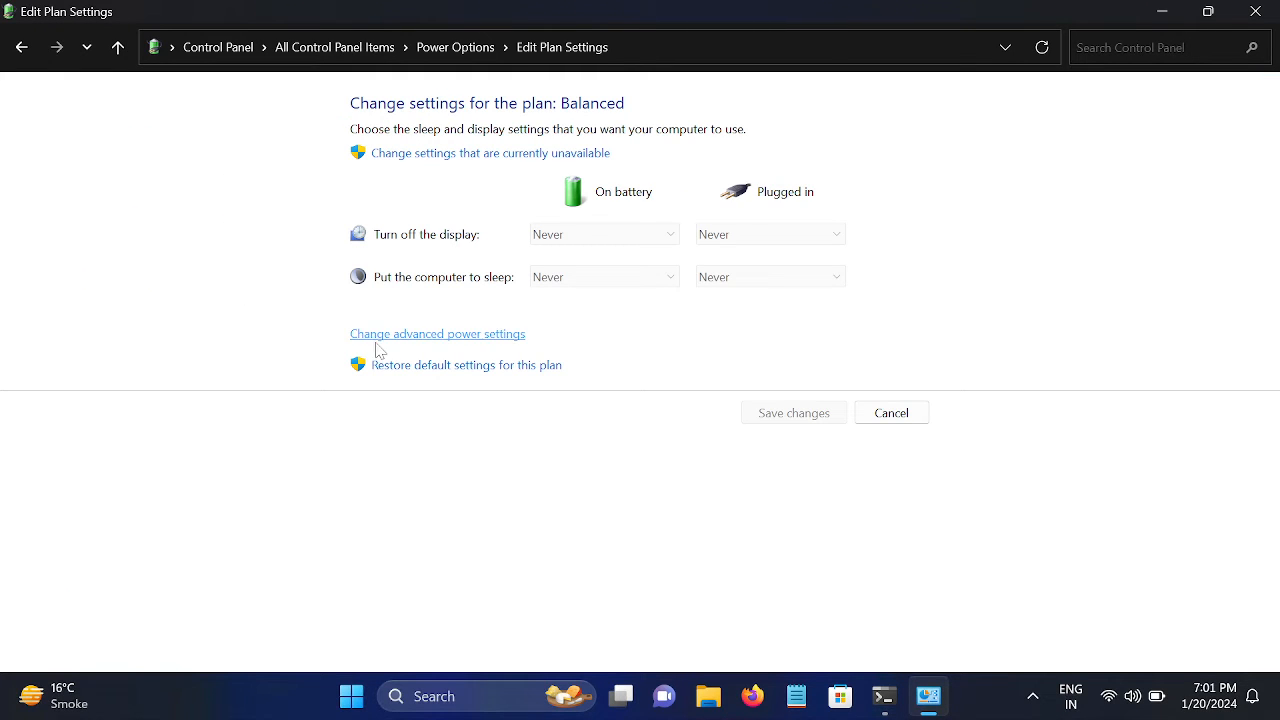
- In the advanced power settings, locate and expand the Processor power management group
{"action": "left_click", "coordinate": [436, 332]}
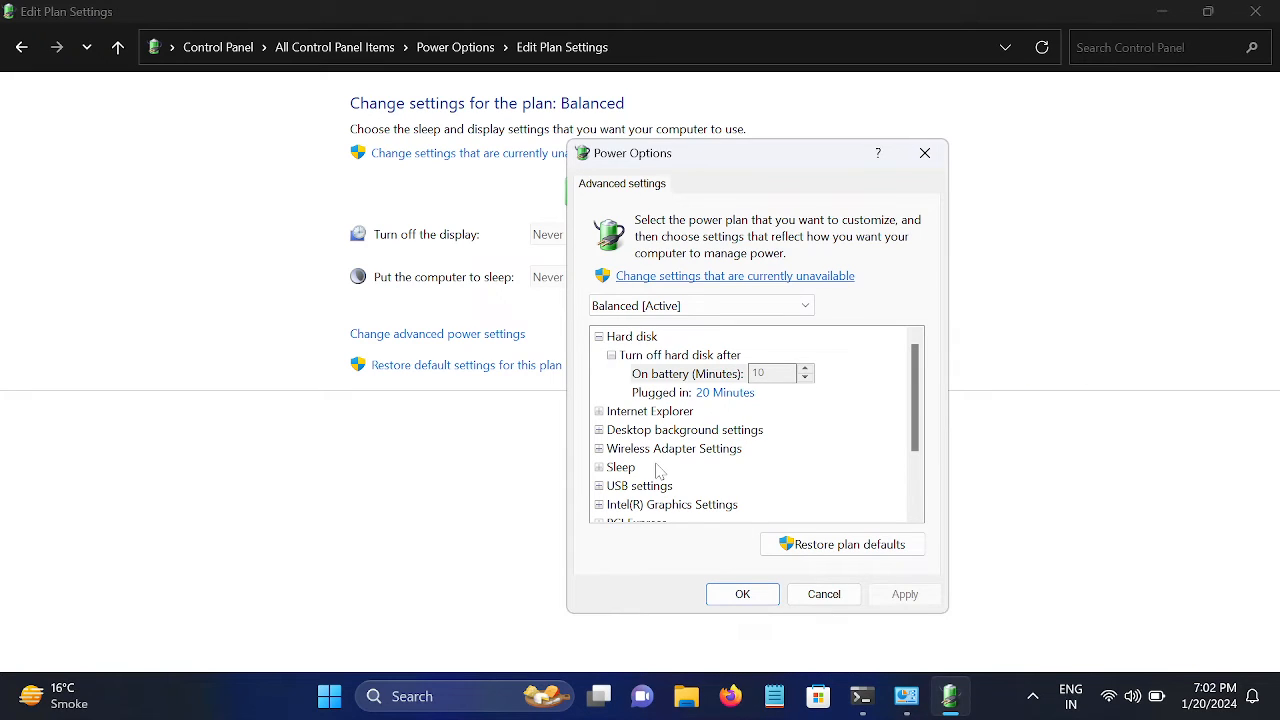
{"action": "scroll", "scroll_direction": "down", "scroll_amount": 3}
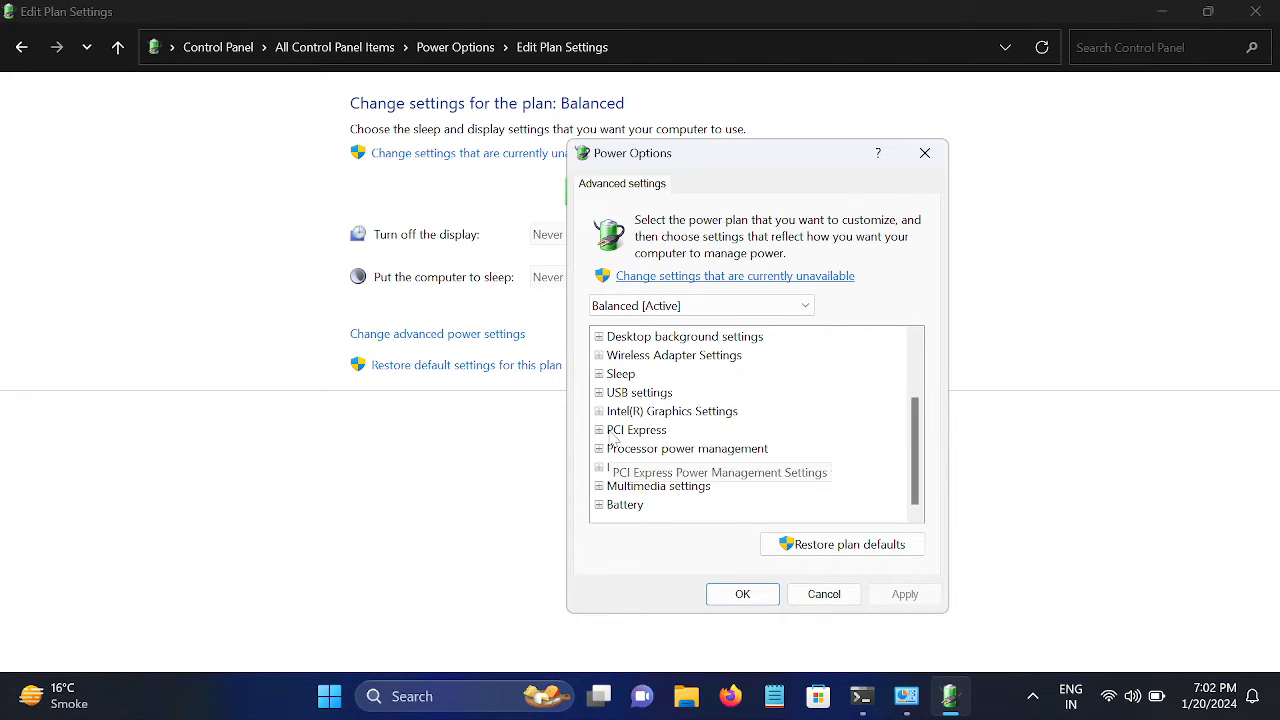
{"action": "left_click", "coordinate": [600, 430]}
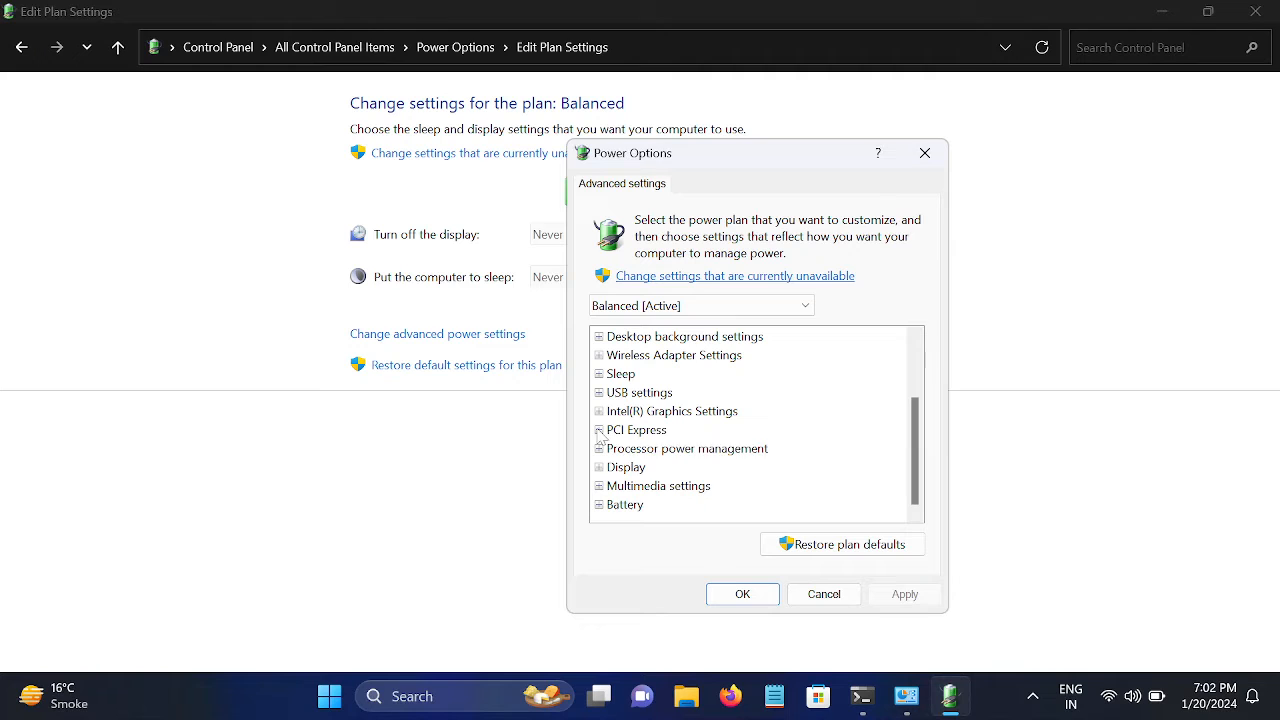
{"action": "mouse_move", "coordinate": [688, 440]}
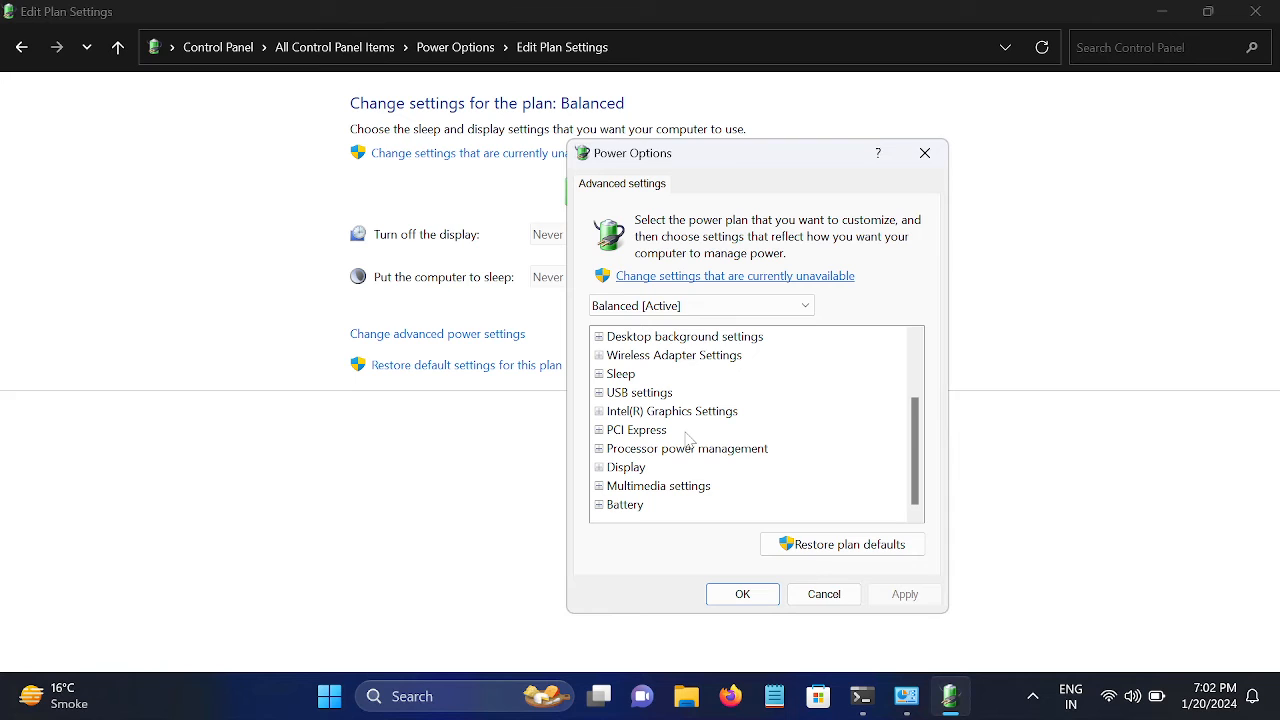
{"action": "left_click", "coordinate": [688, 448]}
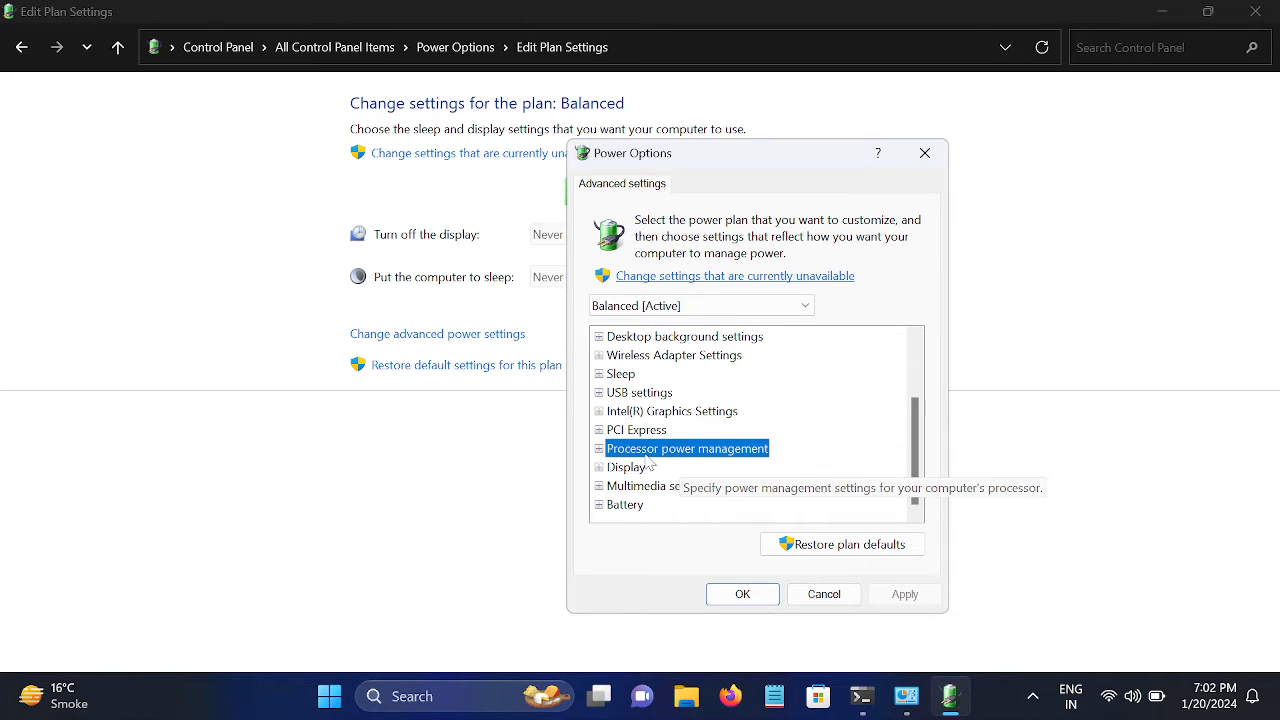
{"action": "left_click", "coordinate": [596, 448]}
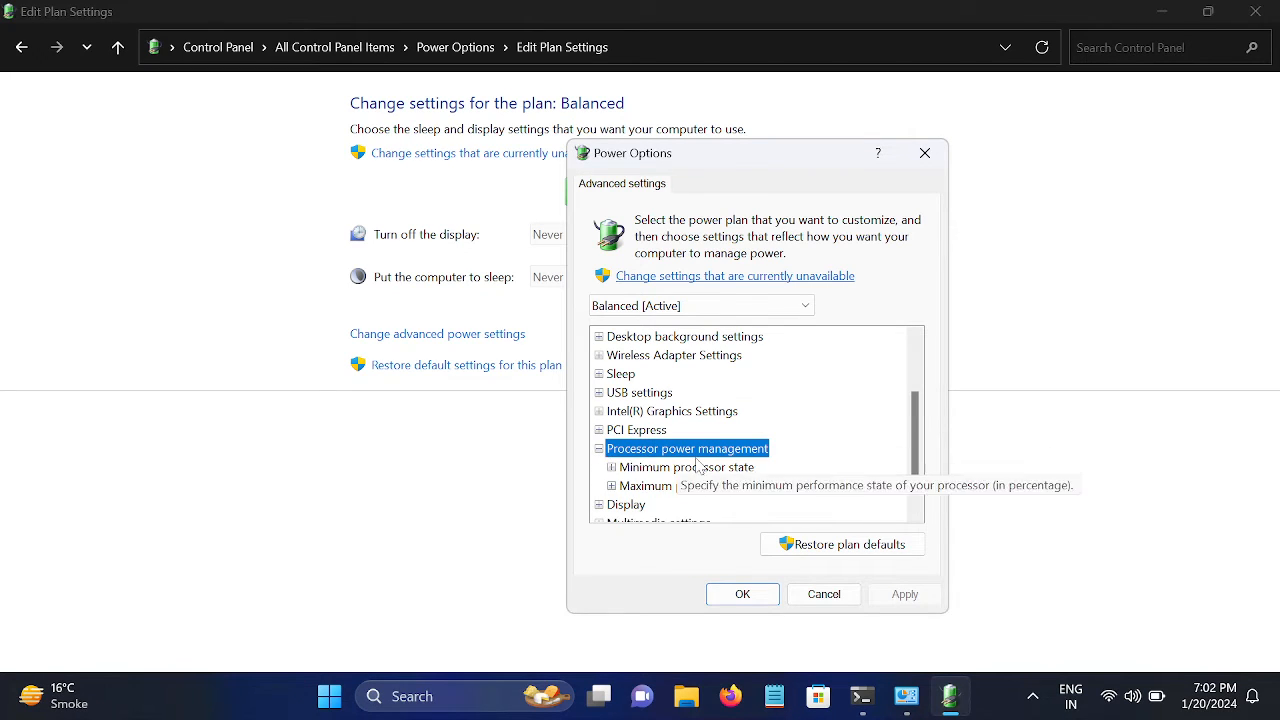
{"action": "scroll", "scroll_direction": "down", "scroll_amount": 3}
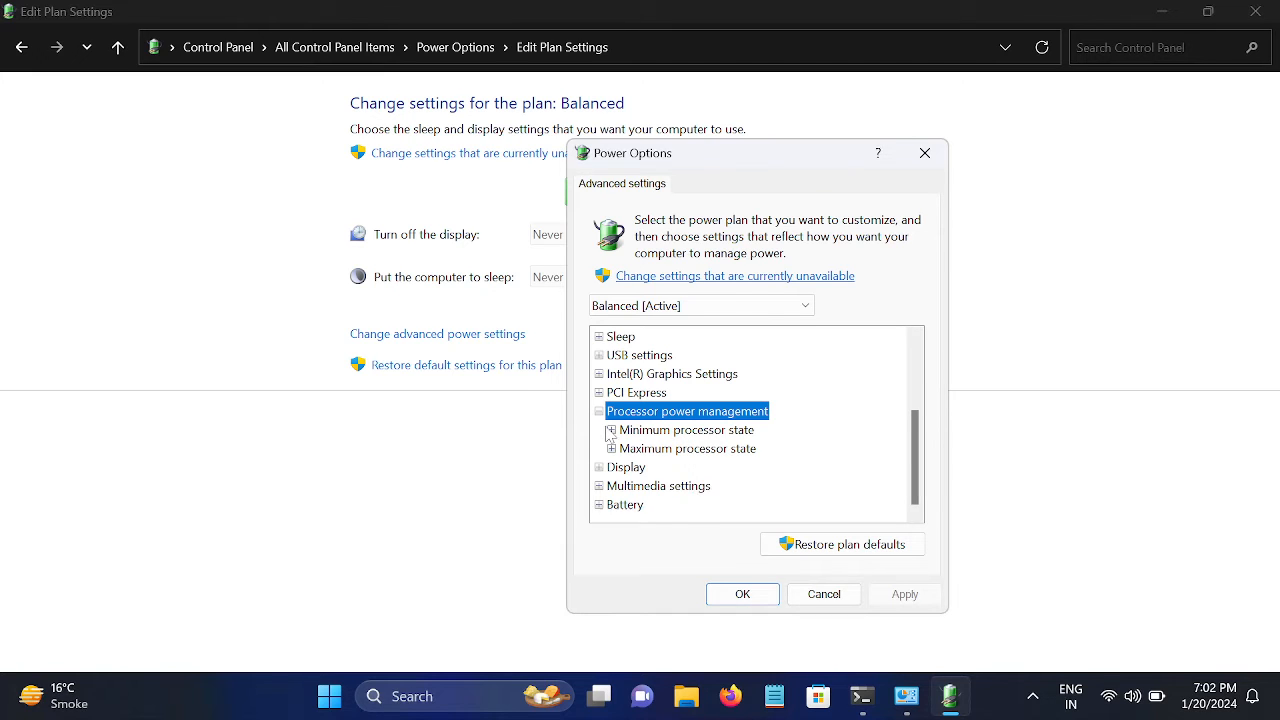
- Set Minimum processor state to 0% and Maximum processor state to 100%
{"action": "left_click", "coordinate": [608, 428]}
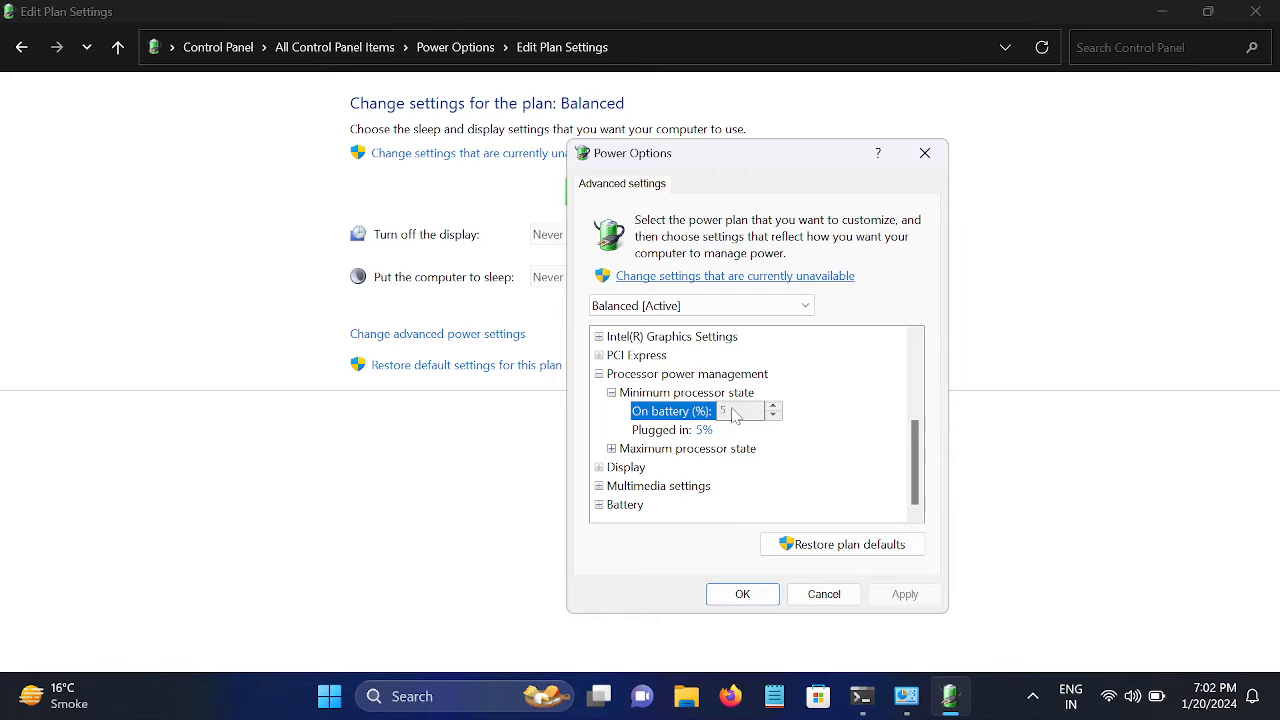
{"action": "mouse_move", "coordinate": [708, 288]}
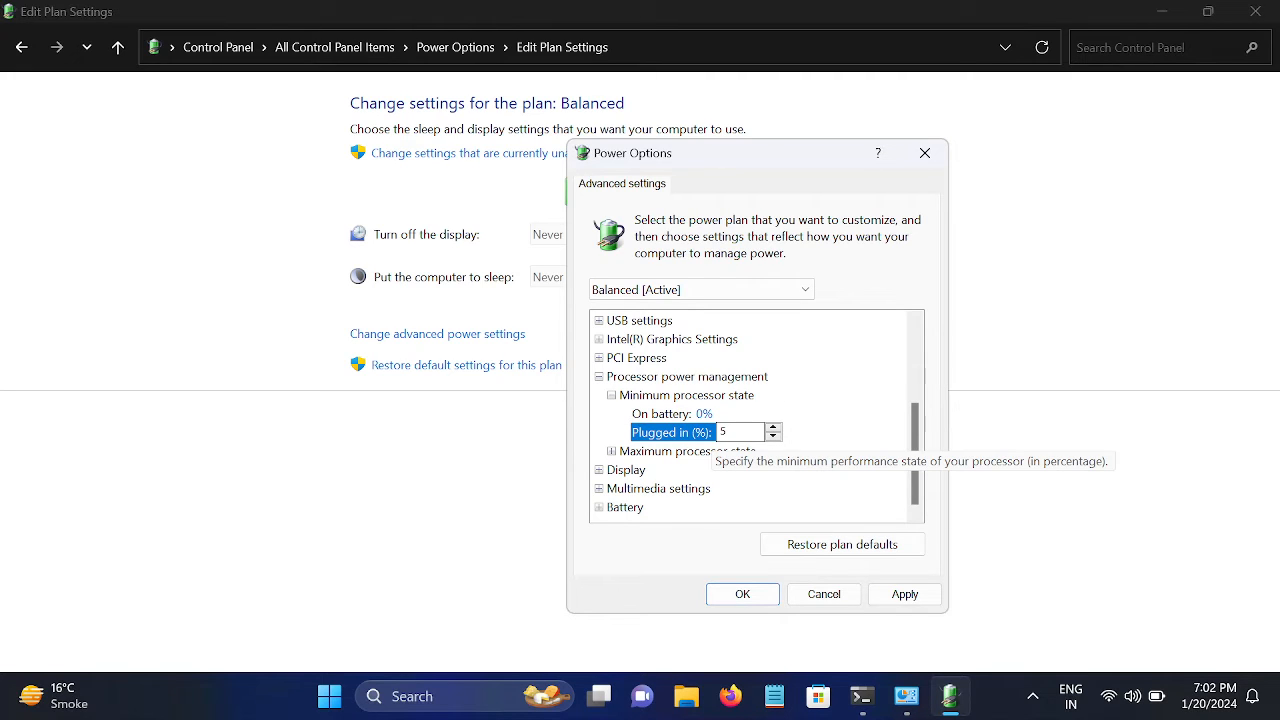
{"action": "type", "text": "0"}
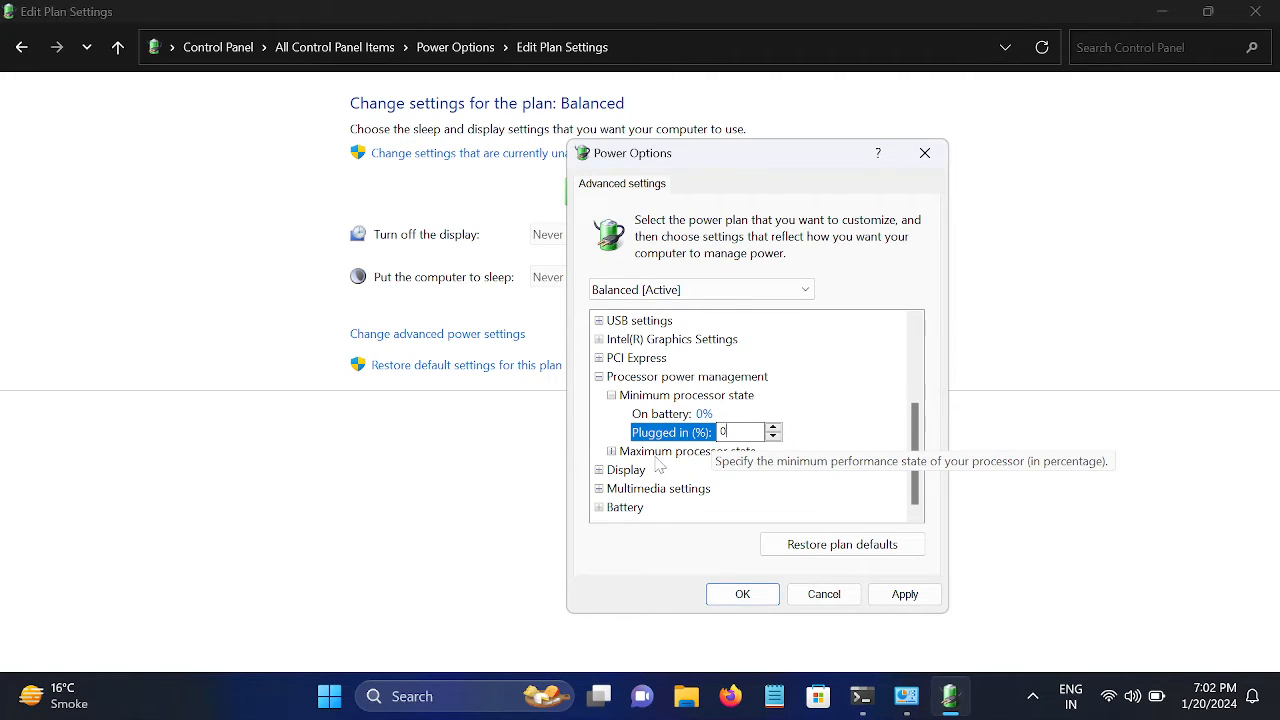
{"action": "left_click", "coordinate": [688, 450]}
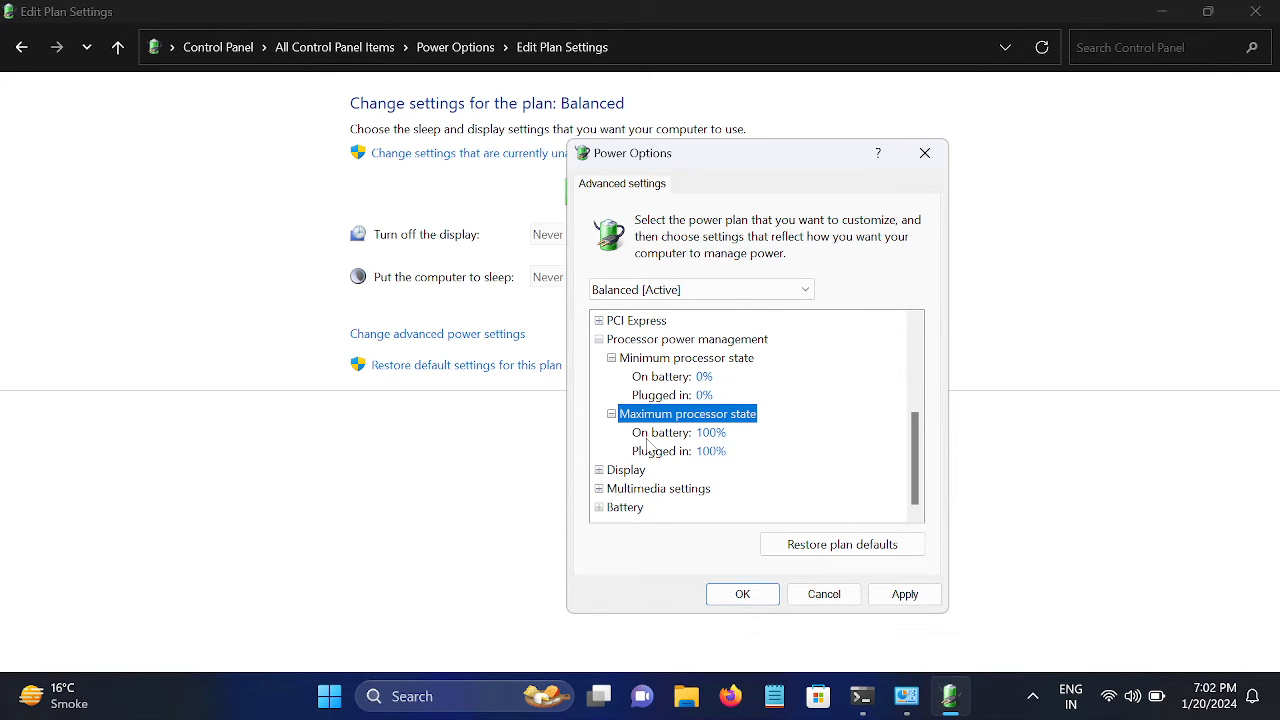
{"action": "mouse_move", "coordinate": [712, 458]}
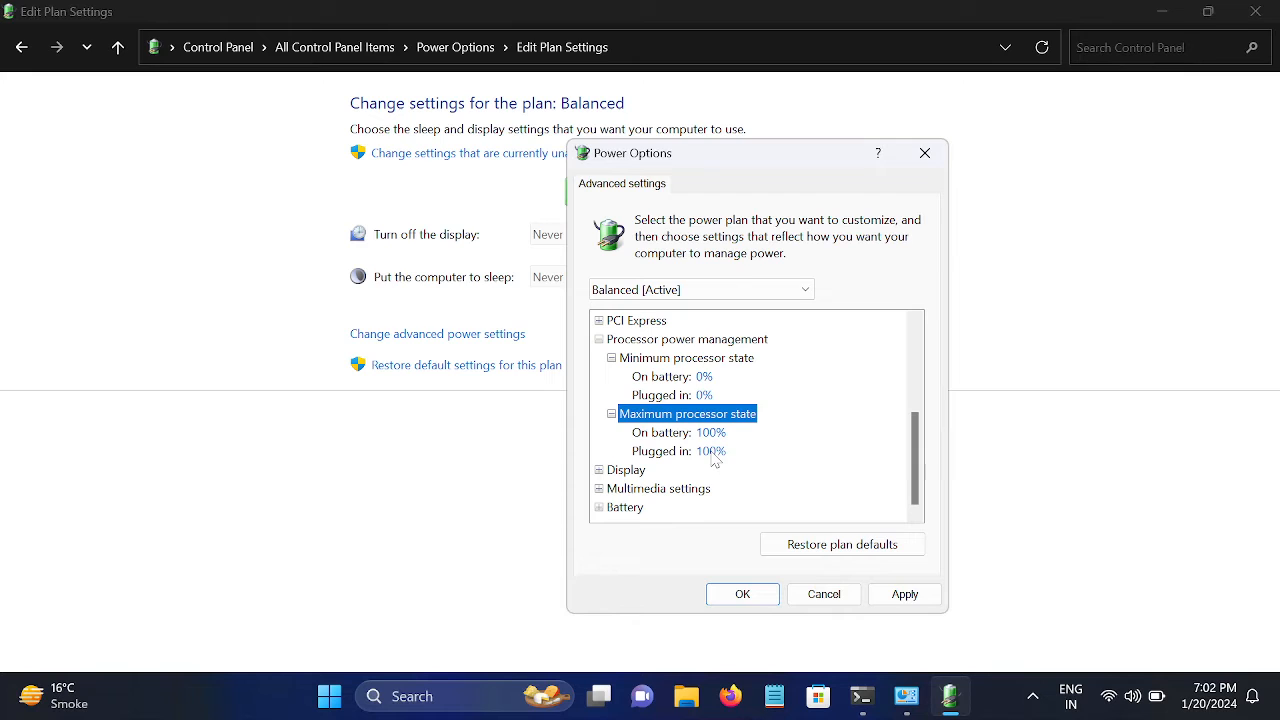
{"action": "mouse_move", "coordinate": [670, 458]}
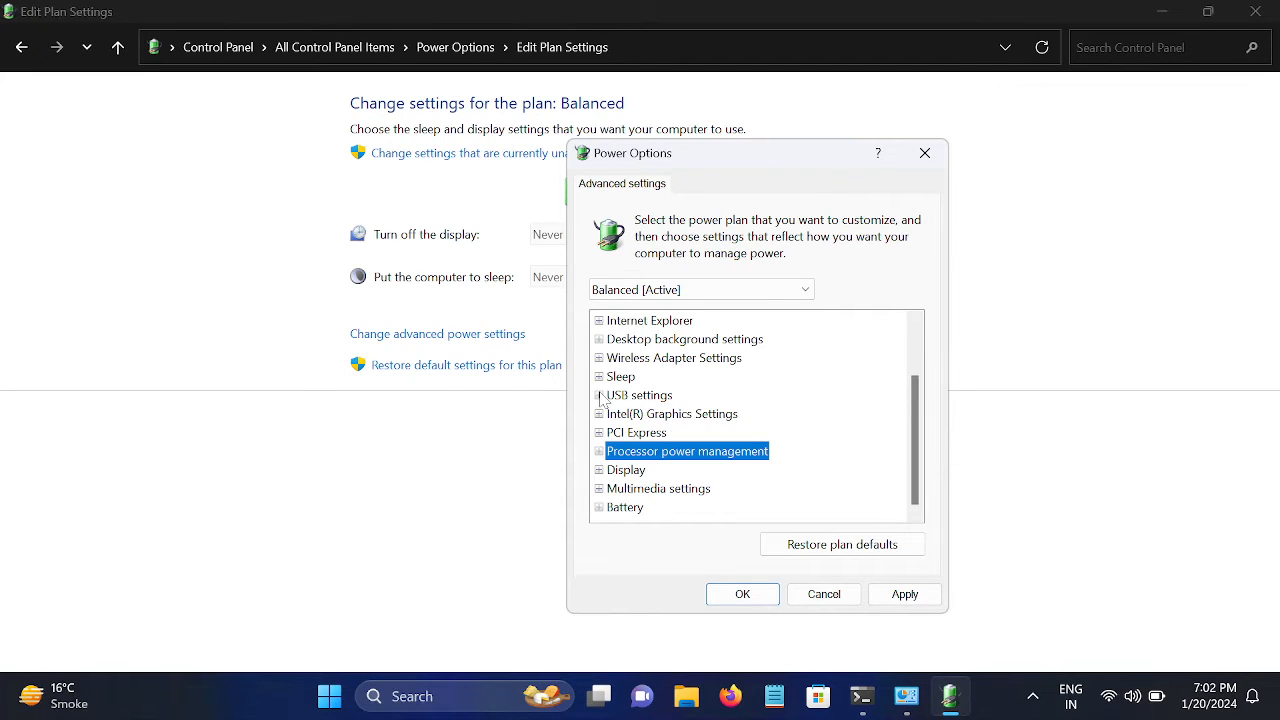
{"action": "mouse_move", "coordinate": [750, 444]}
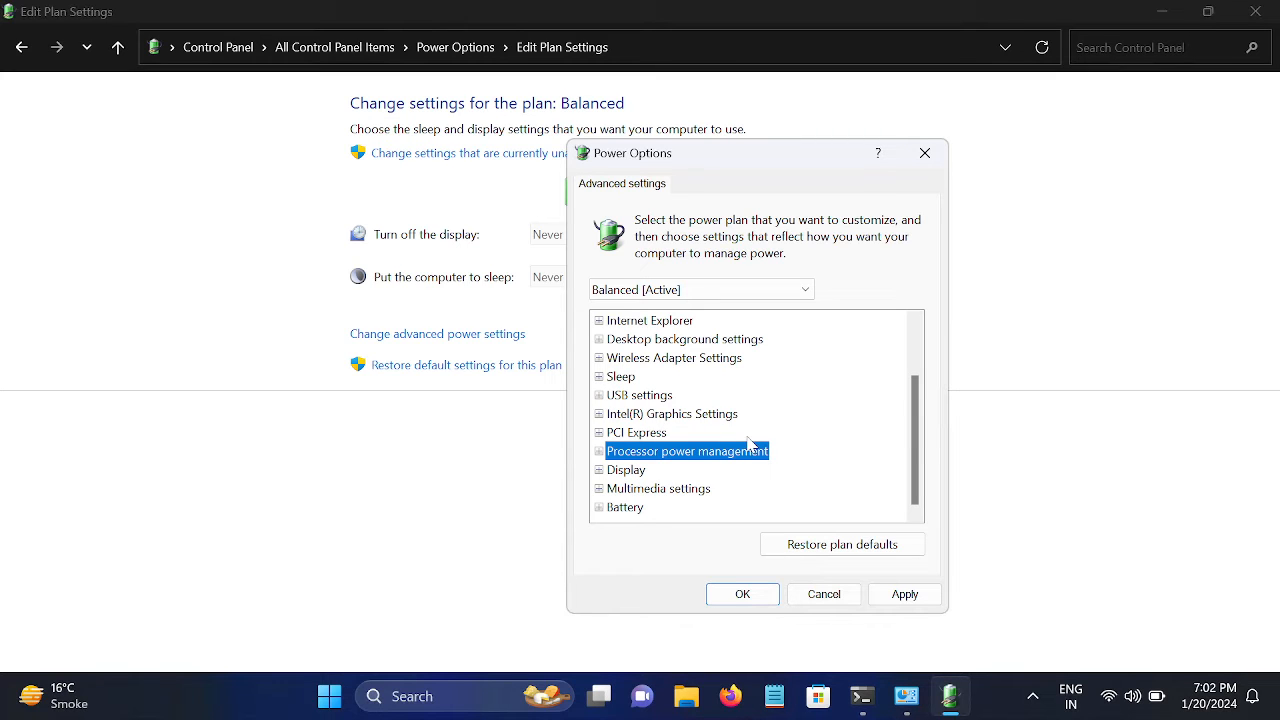
{"action": "mouse_move", "coordinate": [676, 496]}
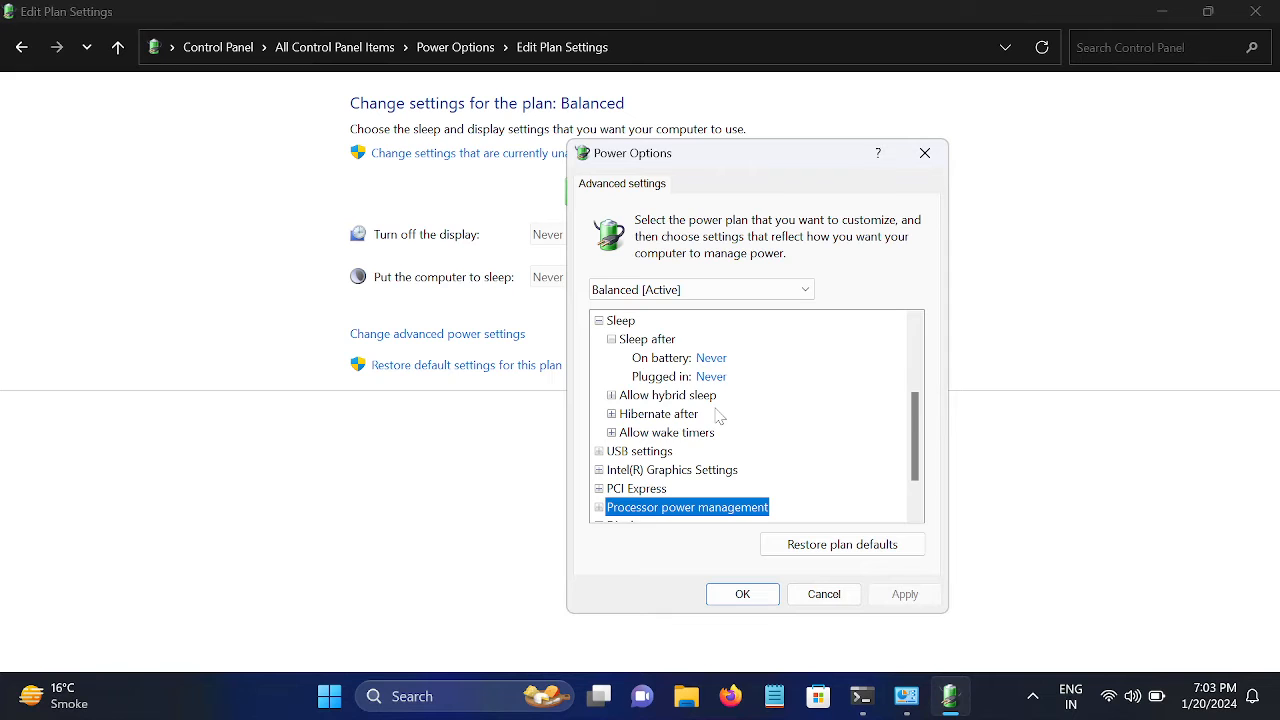
{"action": "scroll", "scroll_direction": "down", "scroll_amount": 3}
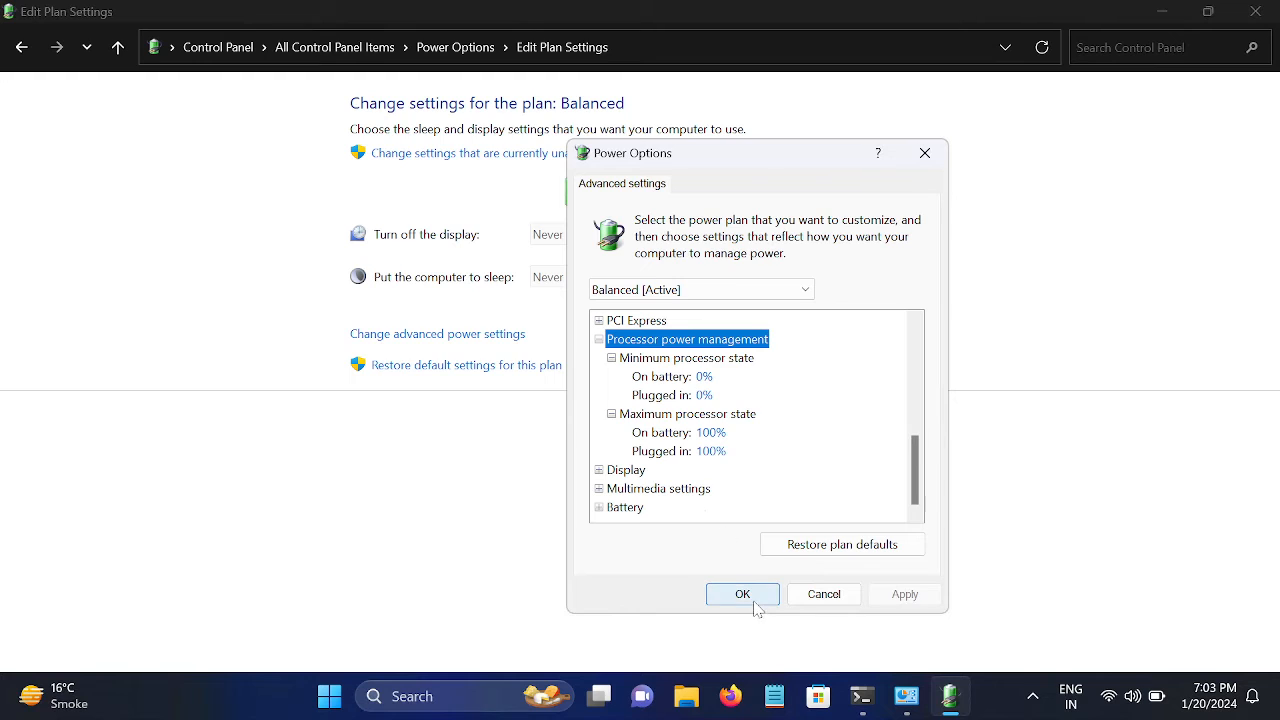
- Confirm the advanced settings with OK, returning to the Balanced plan page
{"action": "left_click", "coordinate": [742, 592]}
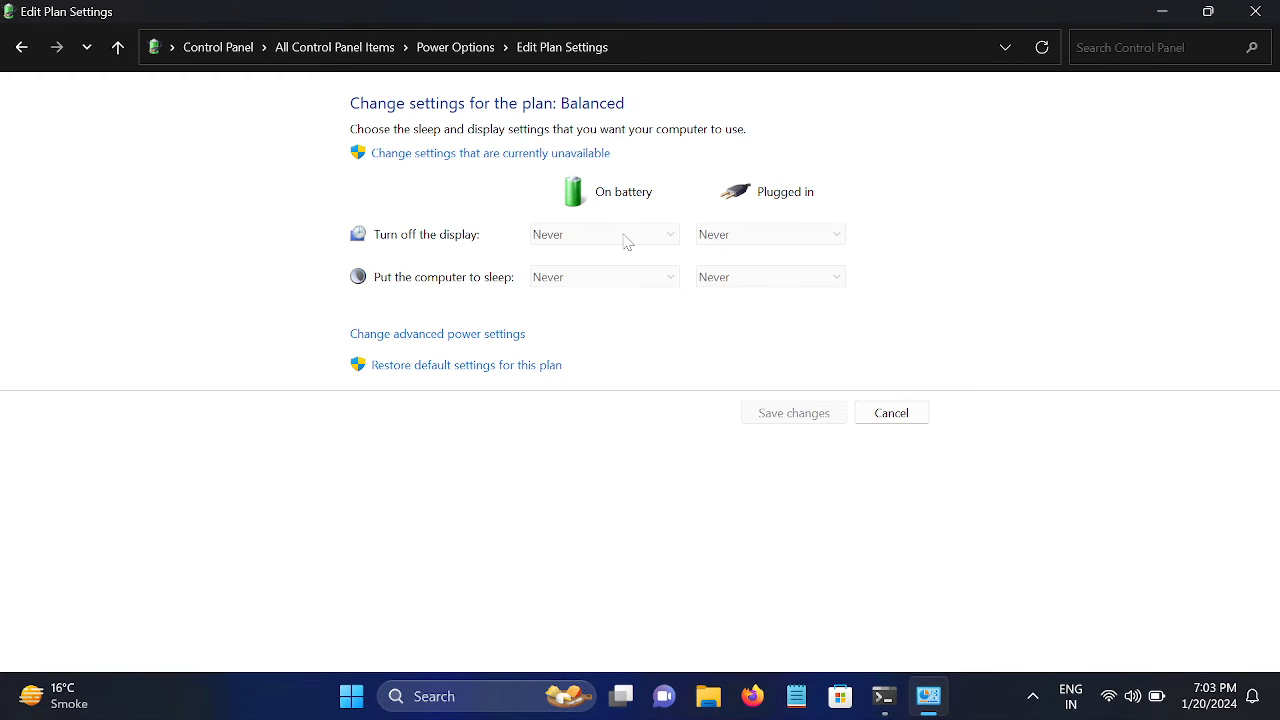
{"action": "mouse_move", "coordinate": [404, 350]}
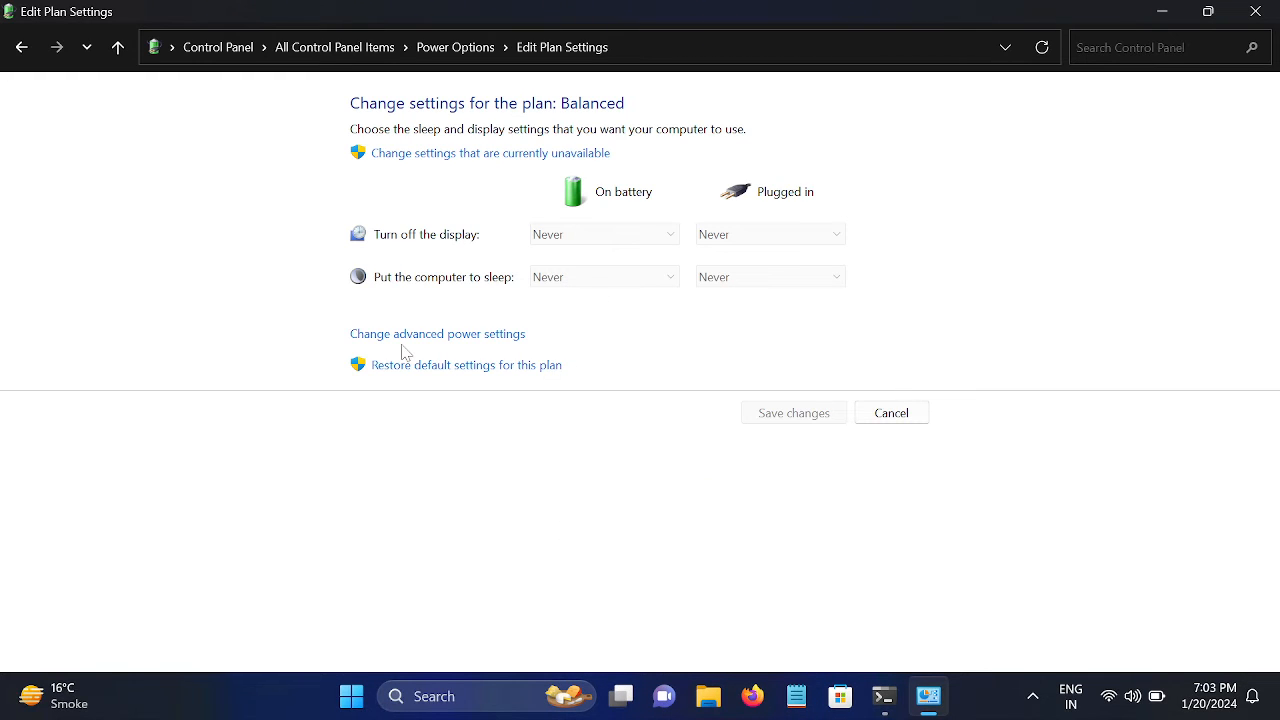
{"action": "mouse_move", "coordinate": [302, 430]}
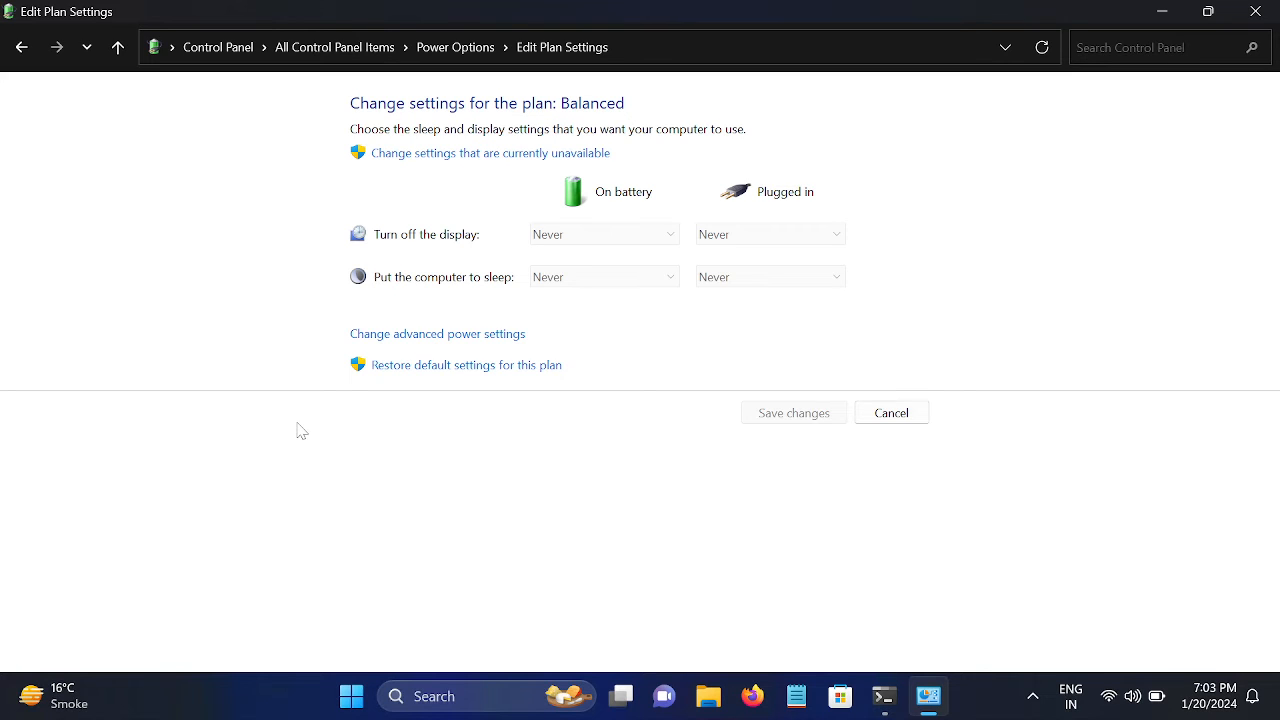
{"action": "mouse_move", "coordinate": [456, 472]}
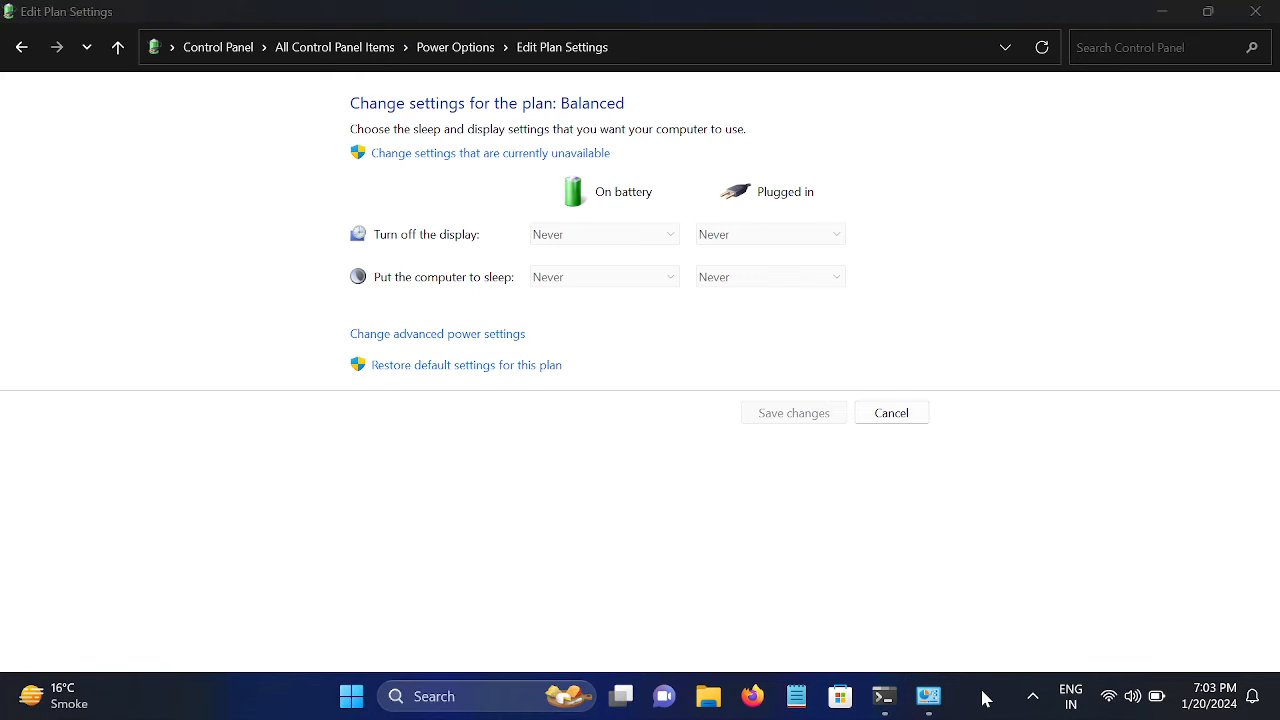
- Launch Task Manager from the taskbar and show the Startup apps list
{"action": "right_click", "coordinate": [984, 696]}
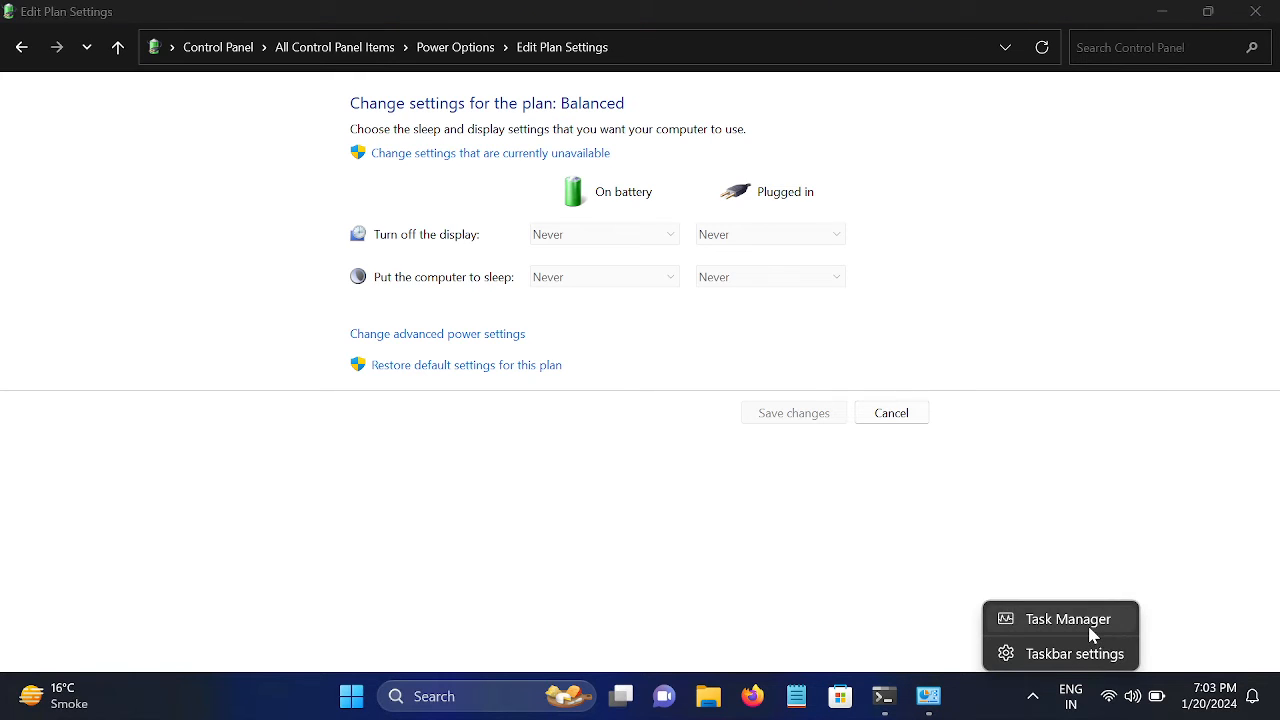
{"action": "left_click", "coordinate": [1068, 620]}
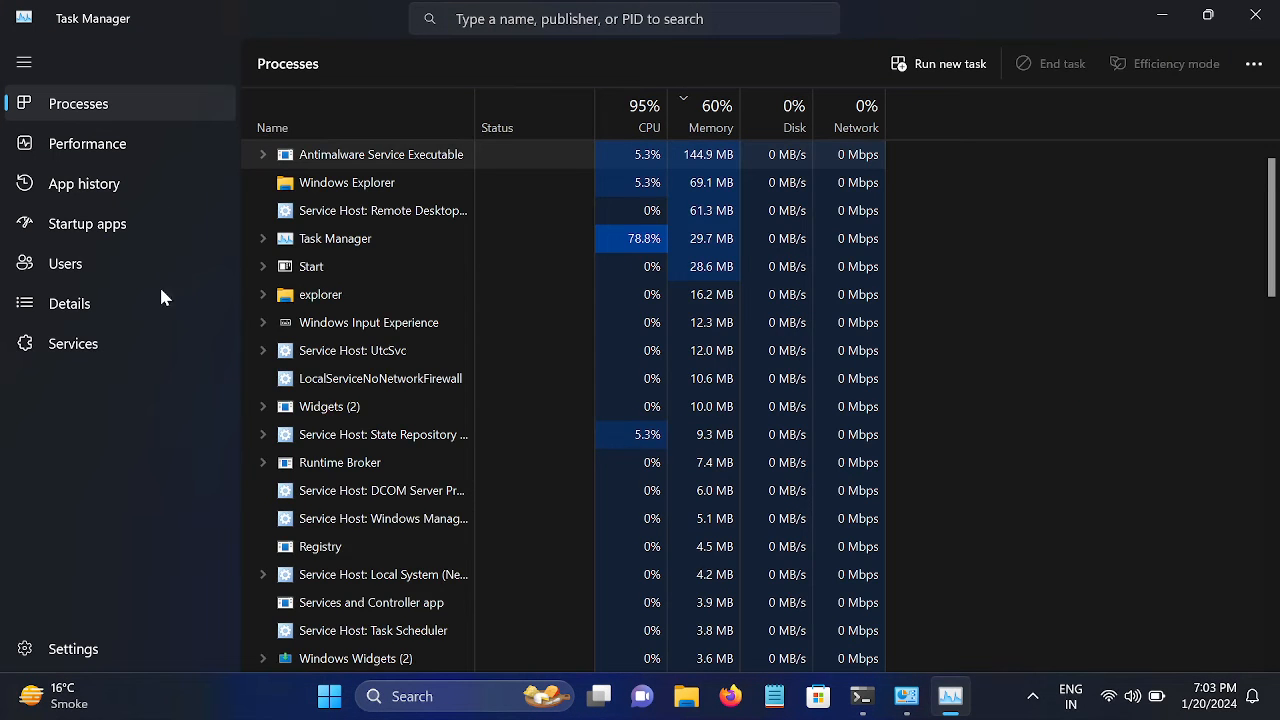
{"action": "left_click", "coordinate": [88, 224]}
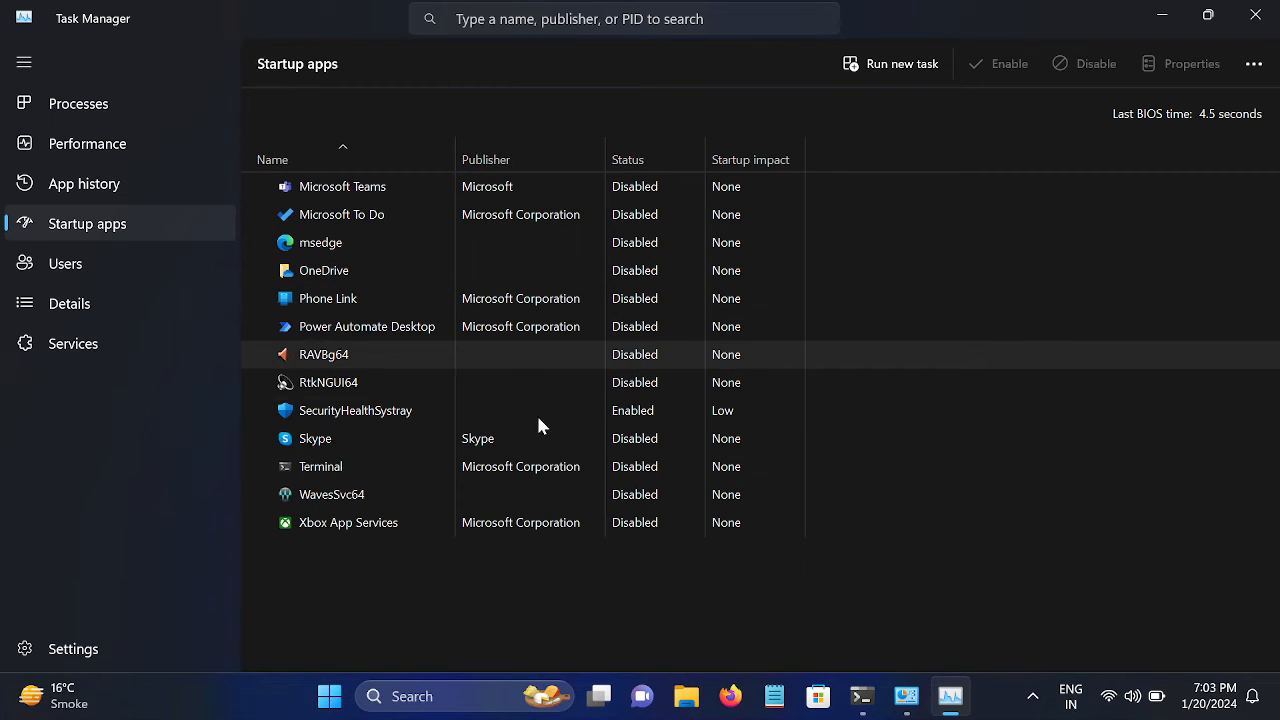
- Toggle the Skype startup entry so it ends up Disabled
{"action": "right_click", "coordinate": [316, 438]}
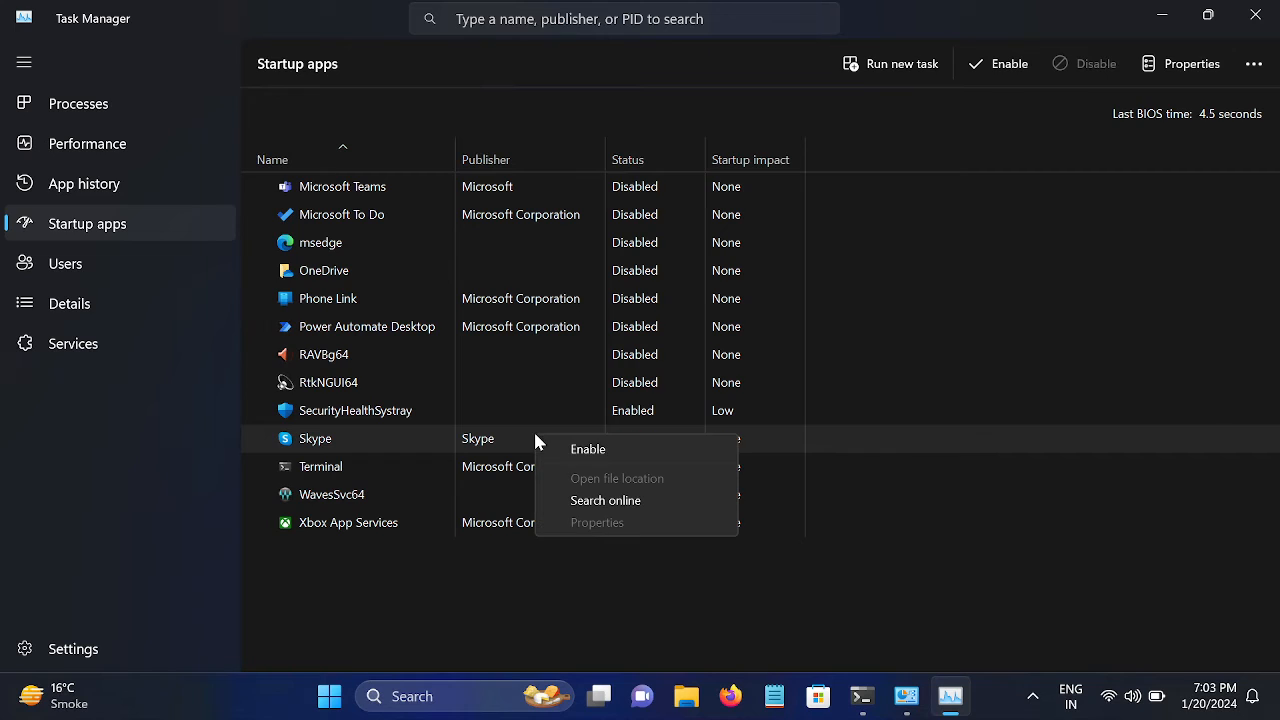
{"action": "left_click", "coordinate": [588, 448]}
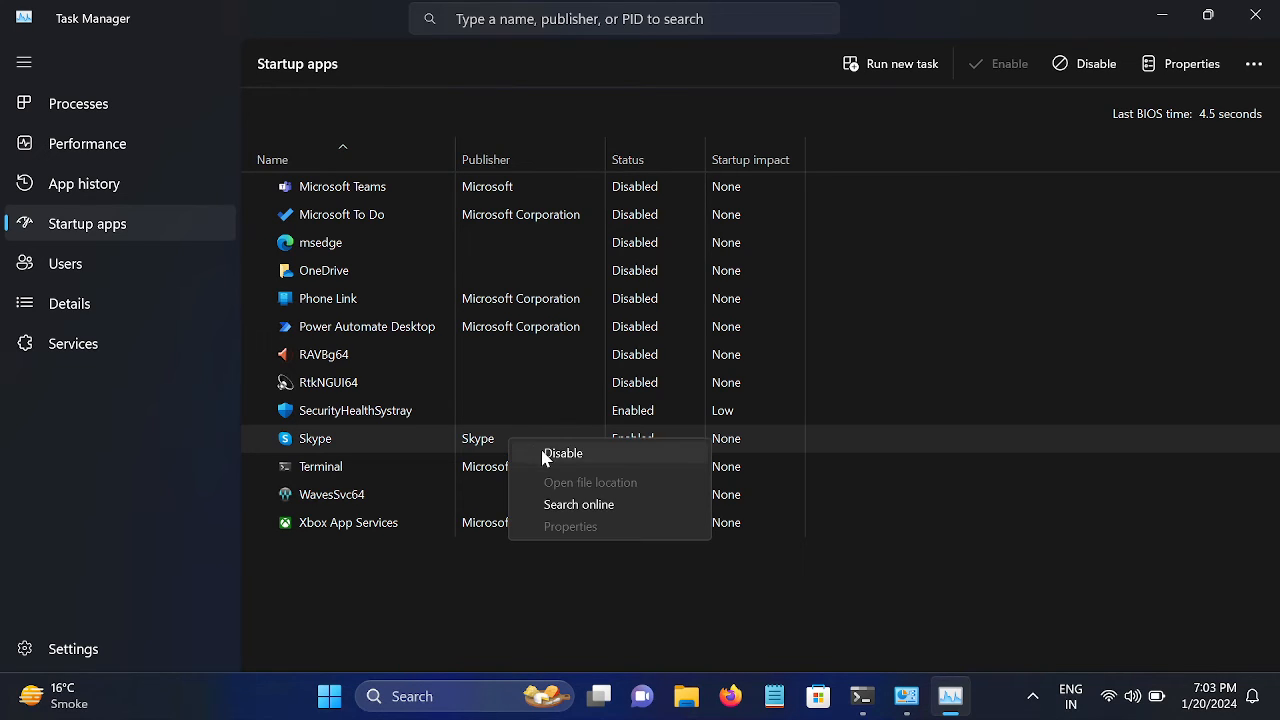
{"action": "left_click", "coordinate": [562, 452]}
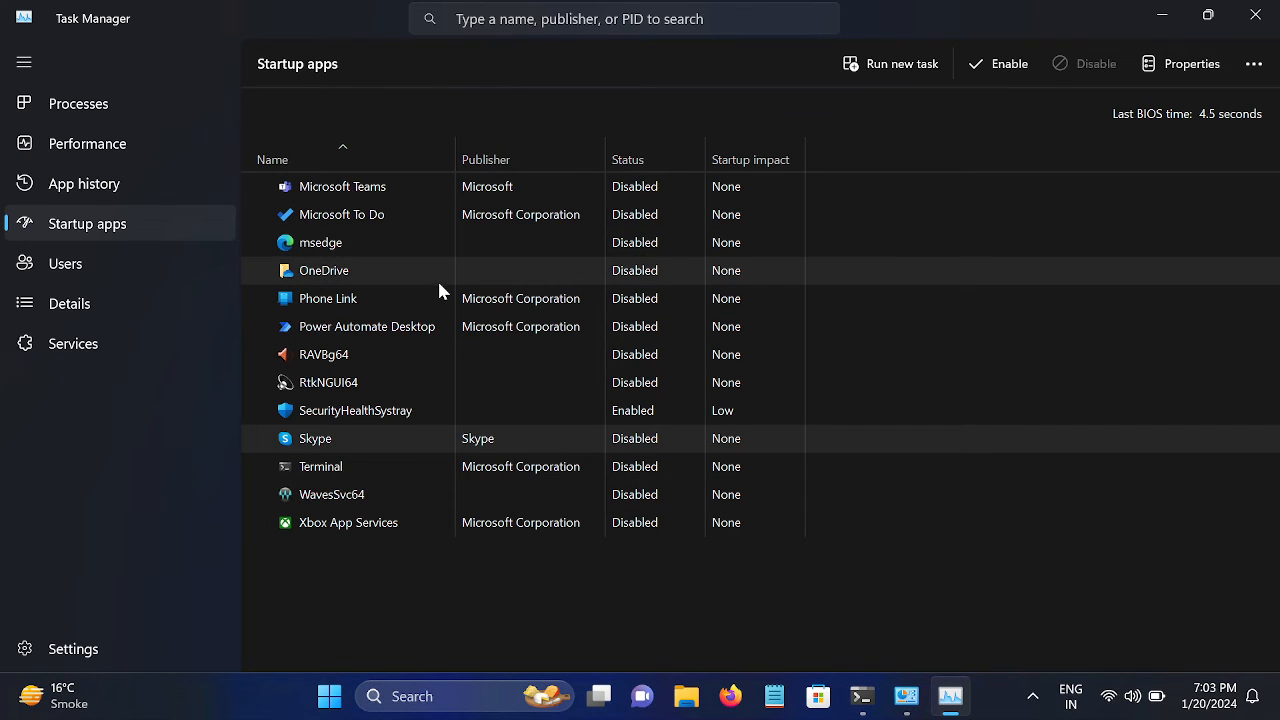
{"action": "mouse_move", "coordinate": [400, 424]}
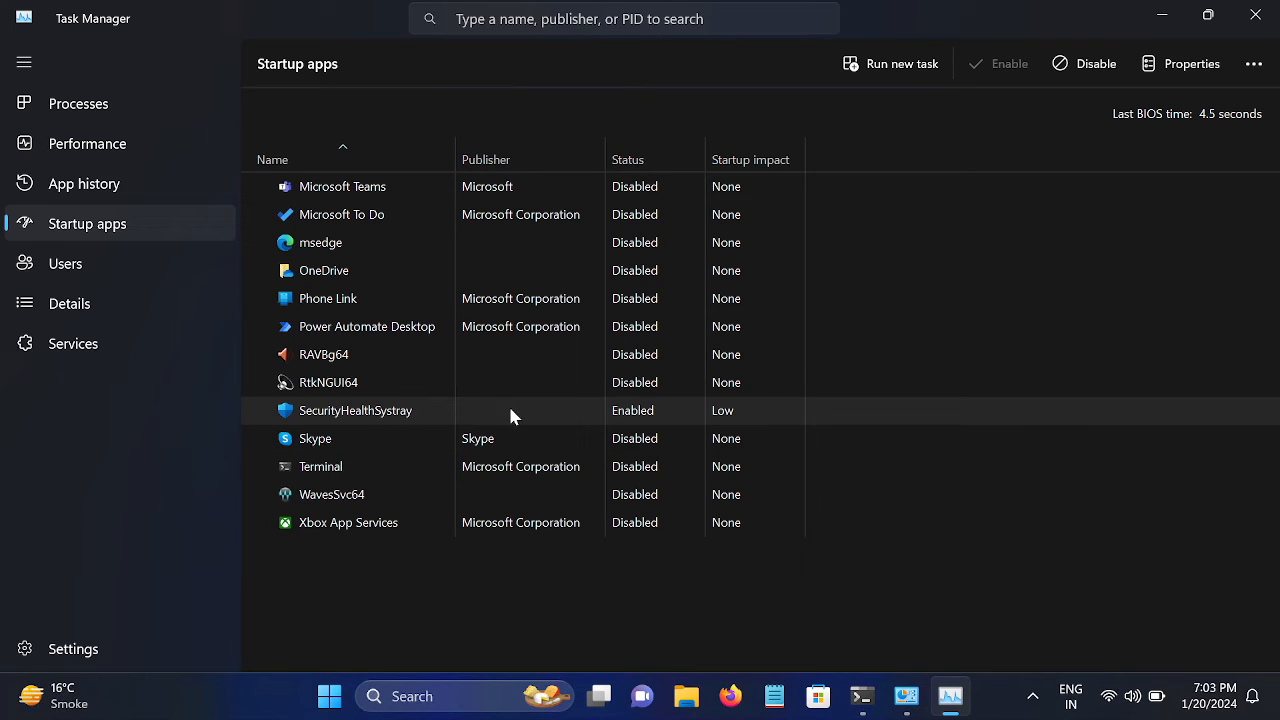
{"action": "mouse_move", "coordinate": [518, 200]}
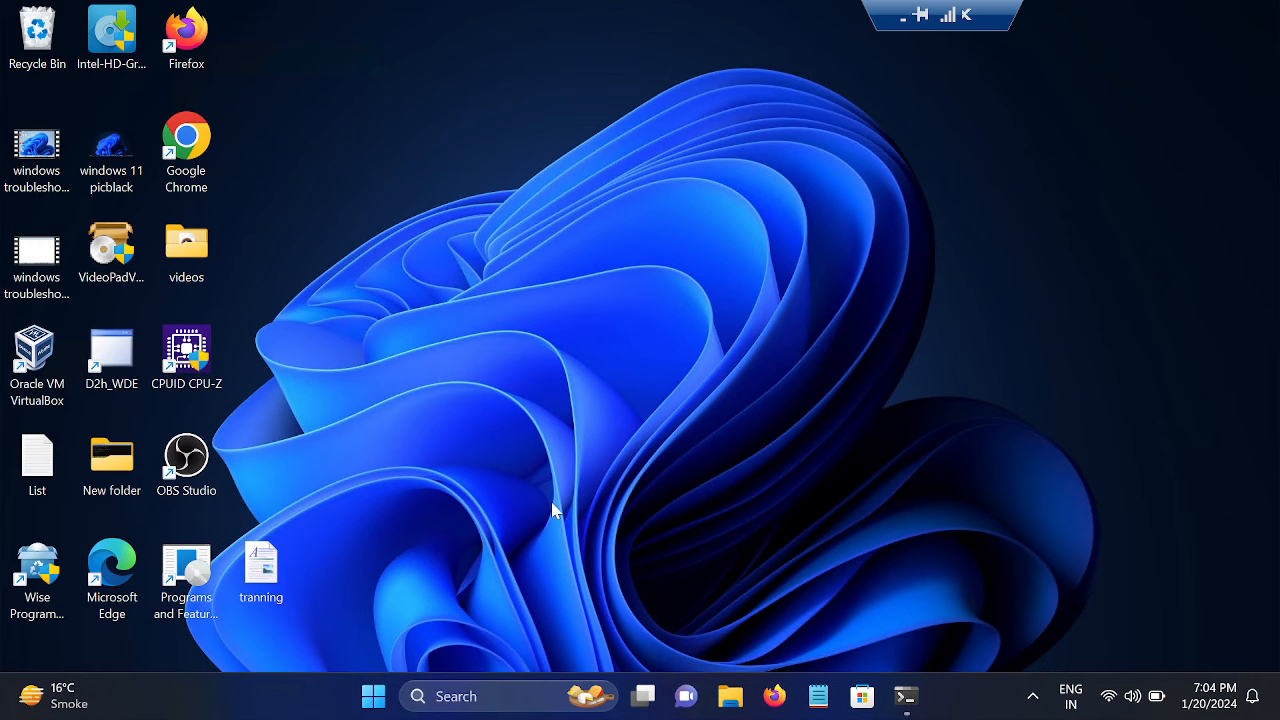
{"action": "mouse_move", "coordinate": [548, 560]}
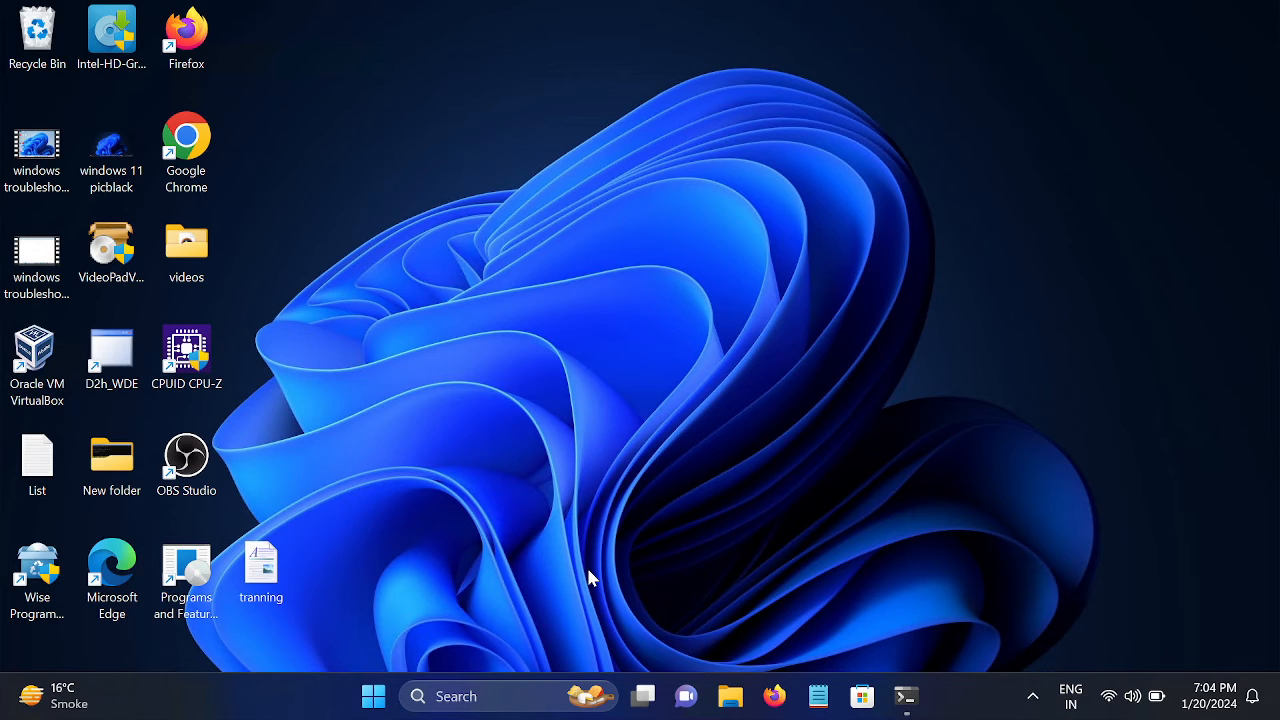
{"action": "mouse_move", "coordinate": [512, 648]}
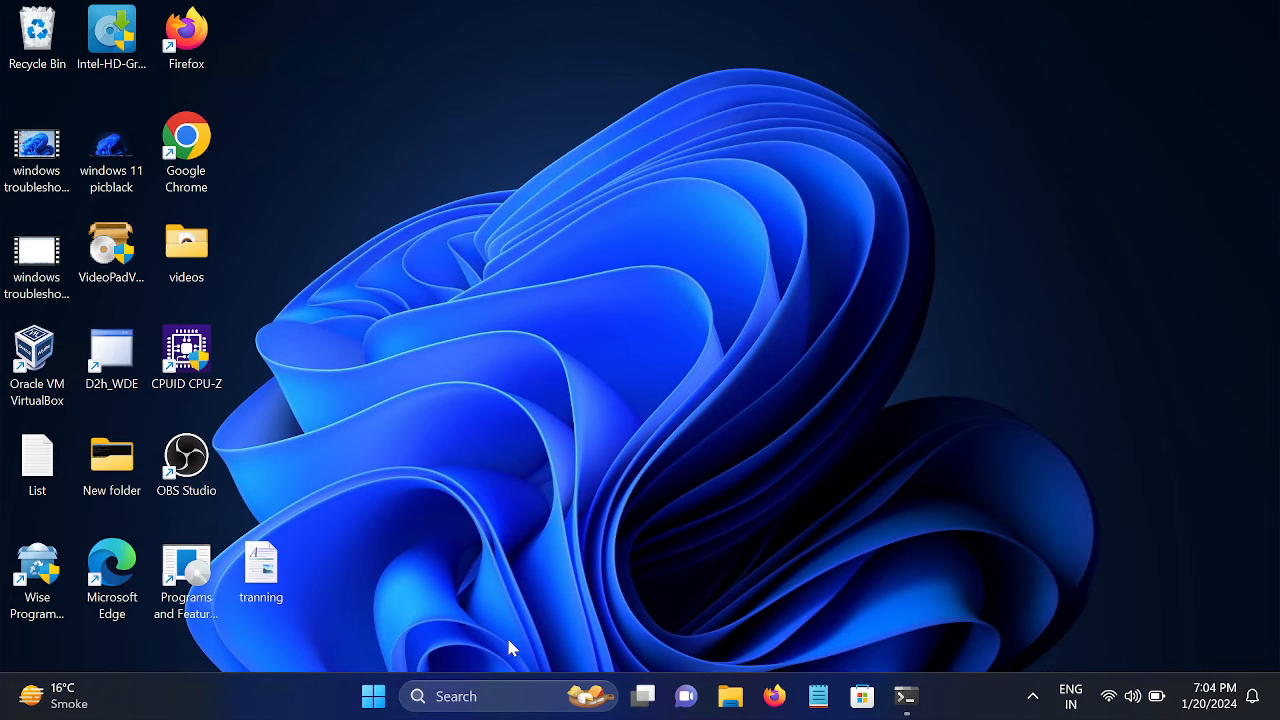
{"action": "mouse_move", "coordinate": [368, 696]}
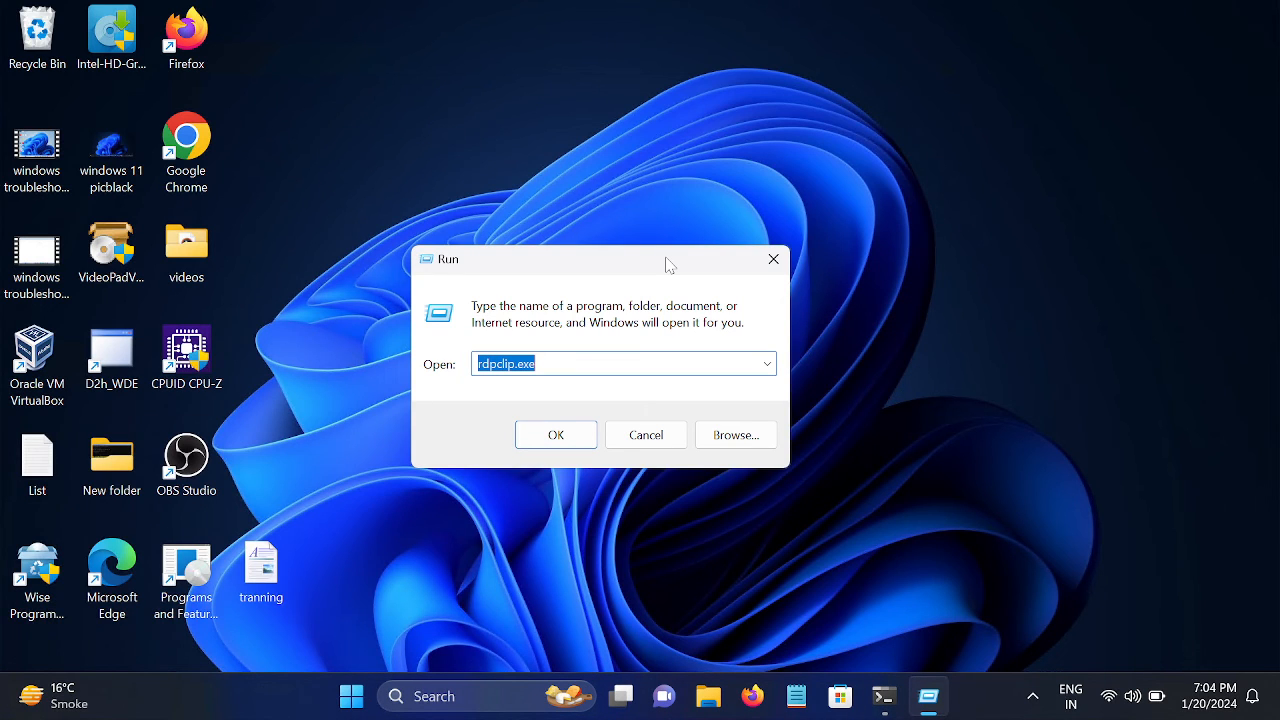
- Run 'msconfig' to launch System Configuration
{"action": "type", "text": "msco"}
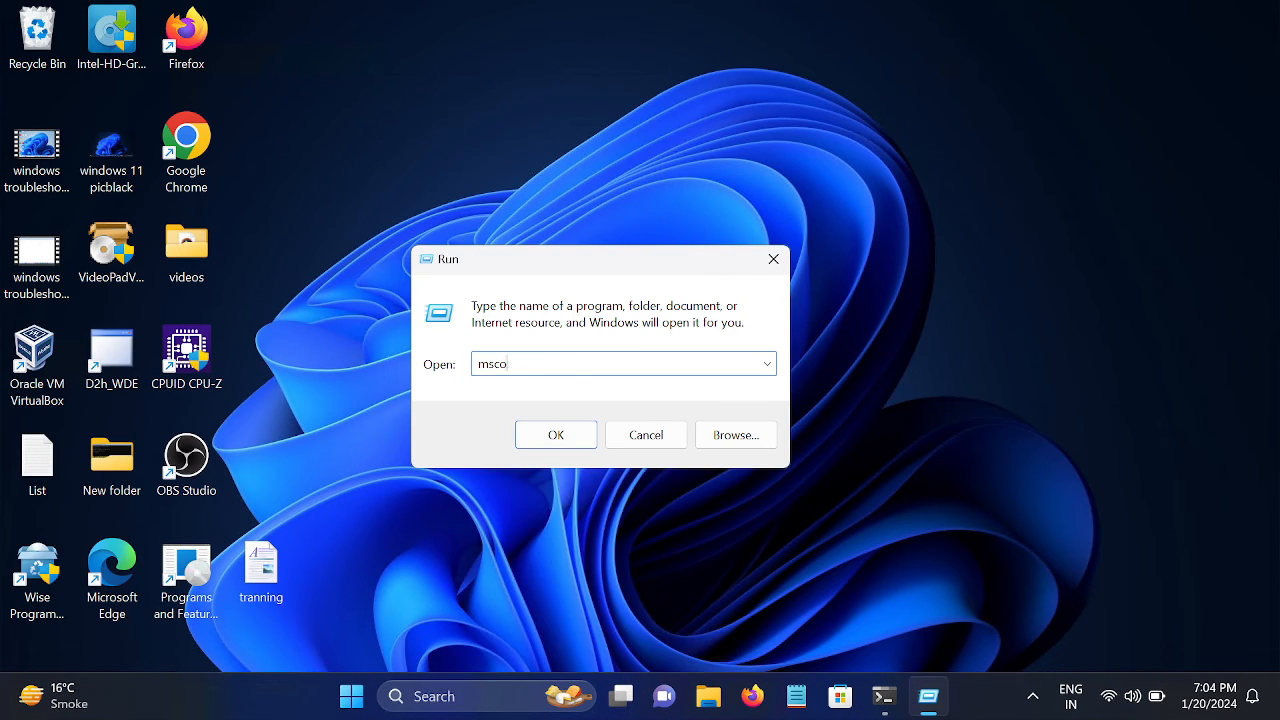
{"action": "type", "text": "nfig"}
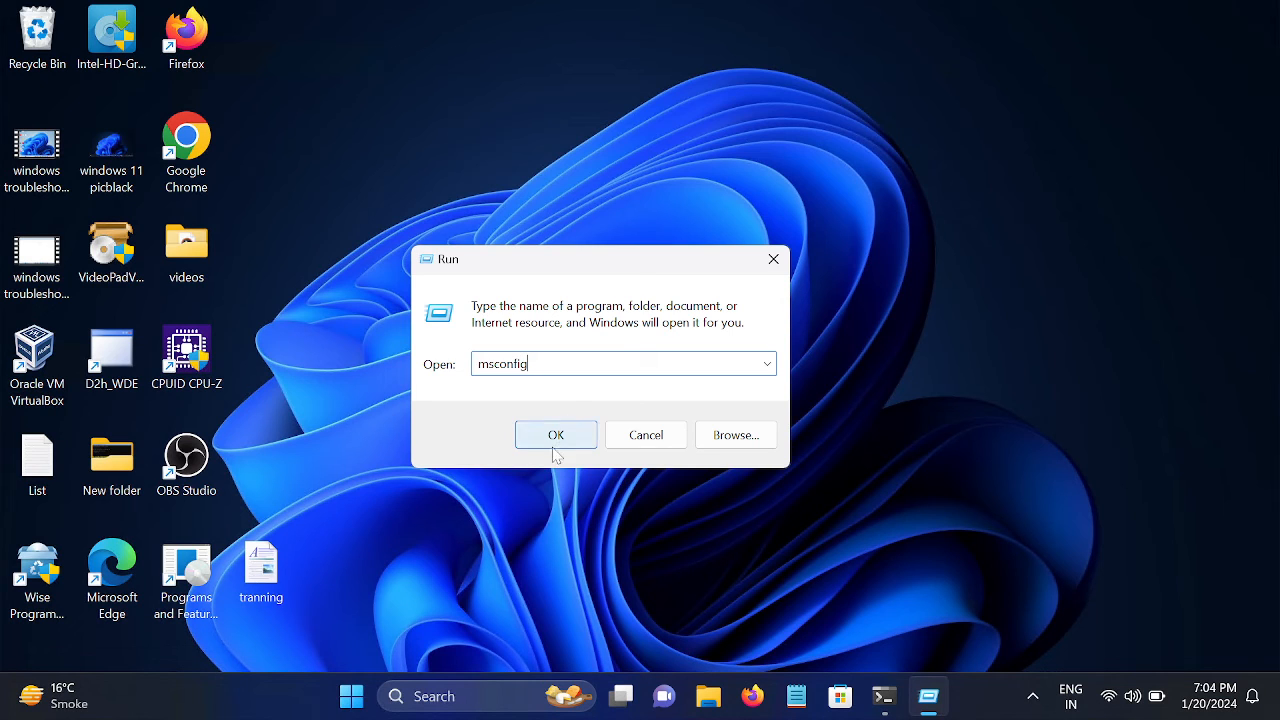
{"action": "left_click", "coordinate": [556, 434]}
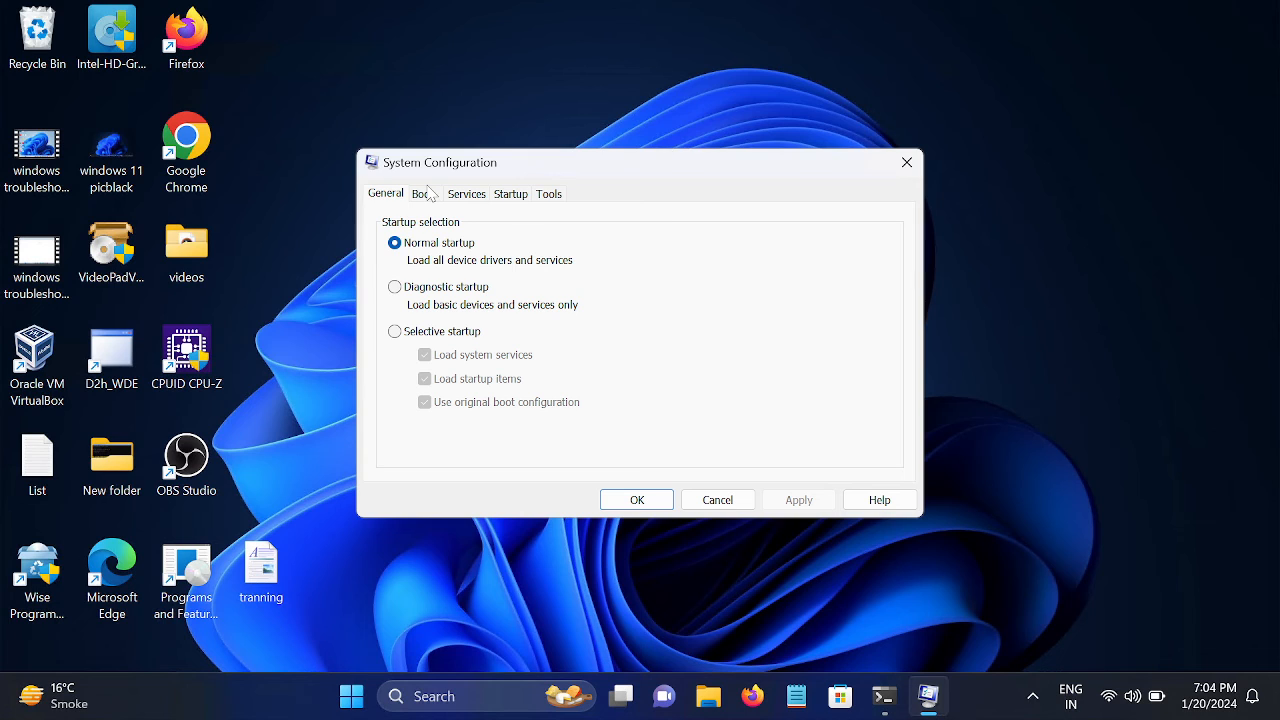
- Set Boot advanced options to 4 processors, save, and exit without restarting
{"action": "left_click", "coordinate": [422, 192]}
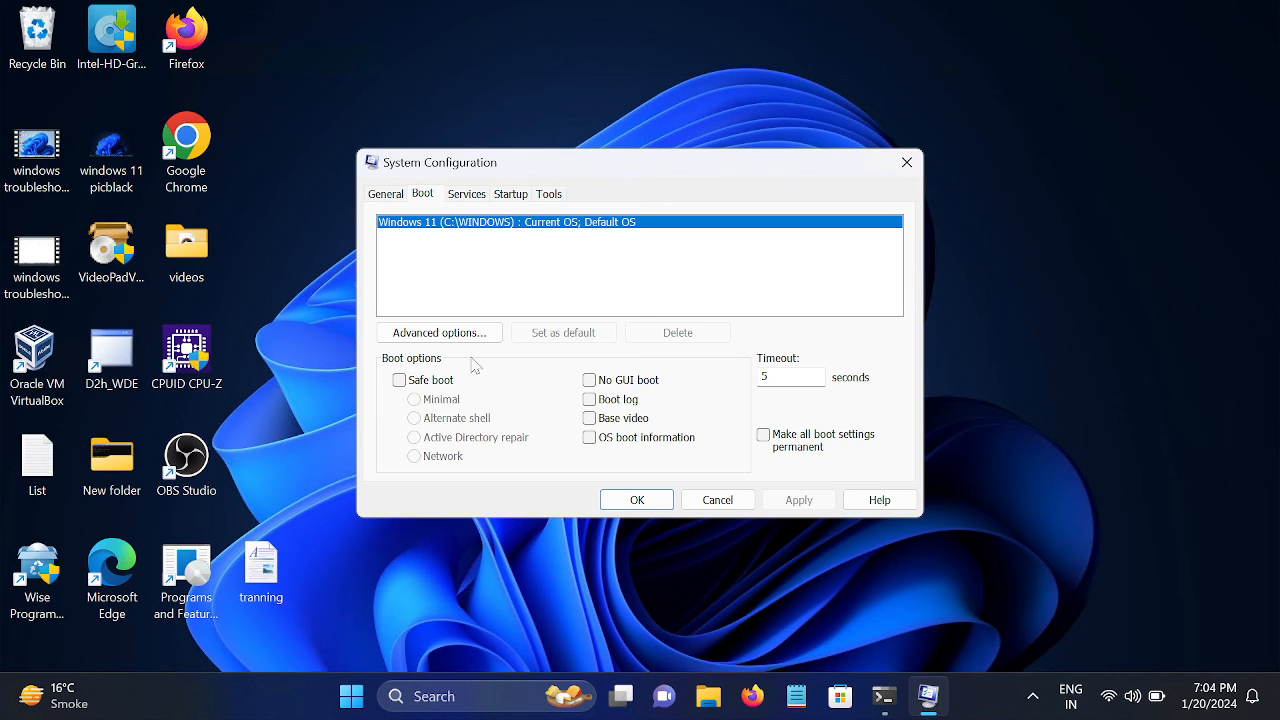
{"action": "left_click", "coordinate": [438, 332]}
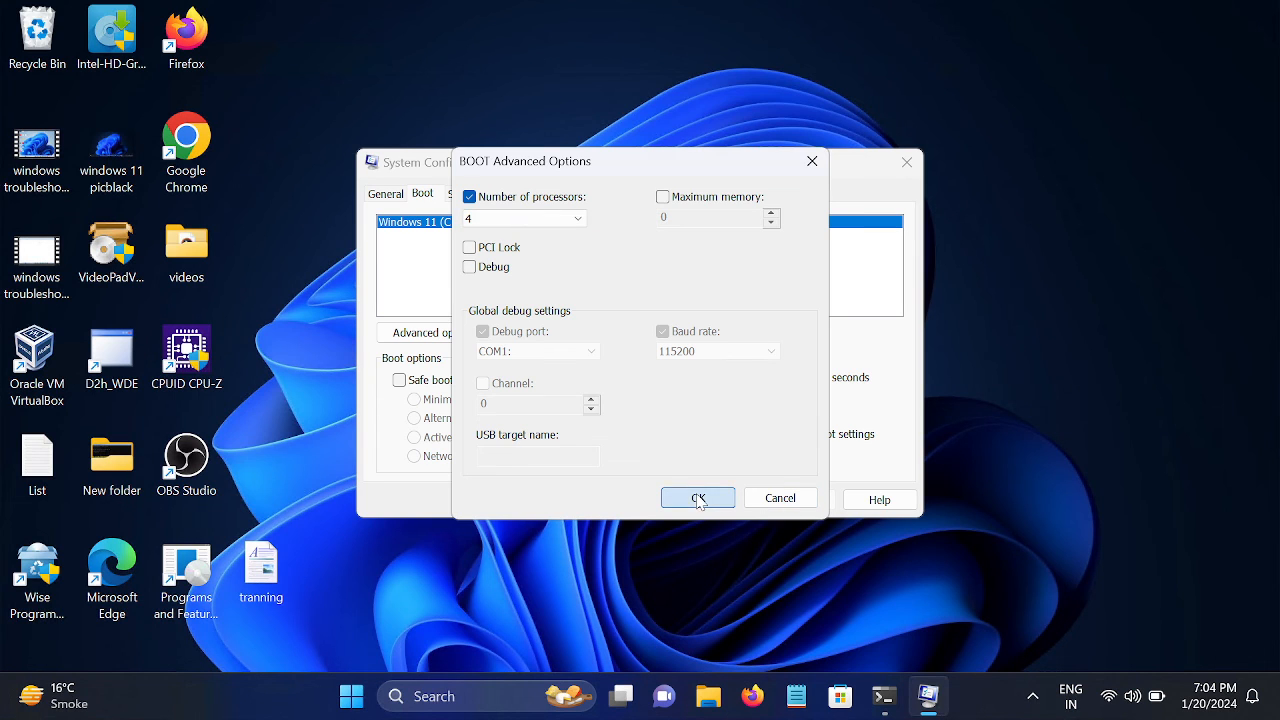
{"action": "left_click", "coordinate": [696, 500]}
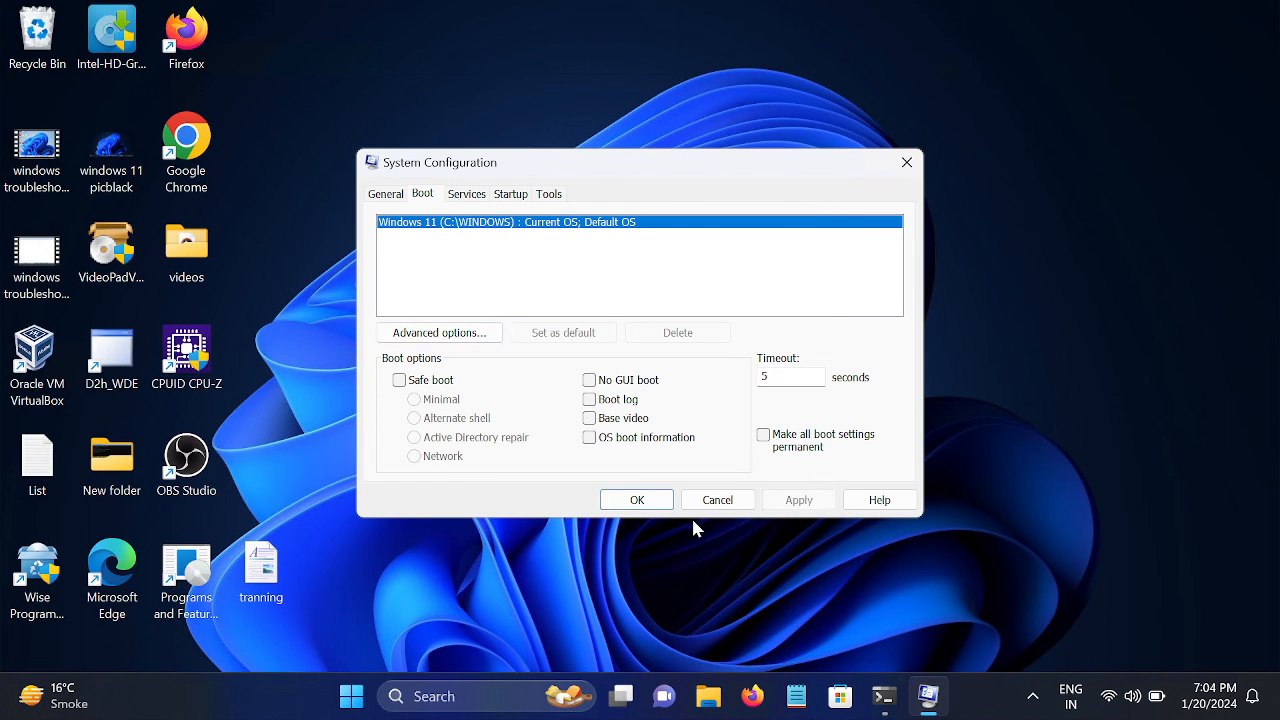
{"action": "left_click", "coordinate": [636, 500]}
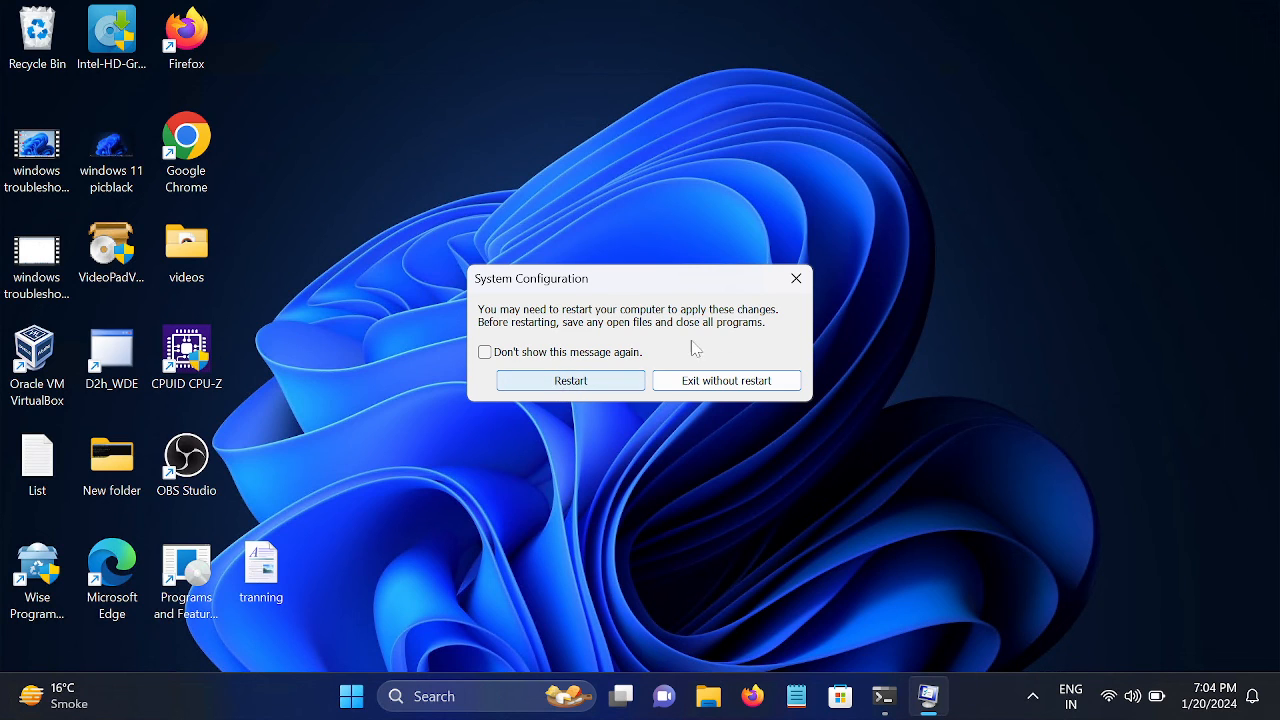
{"action": "left_click", "coordinate": [726, 380]}
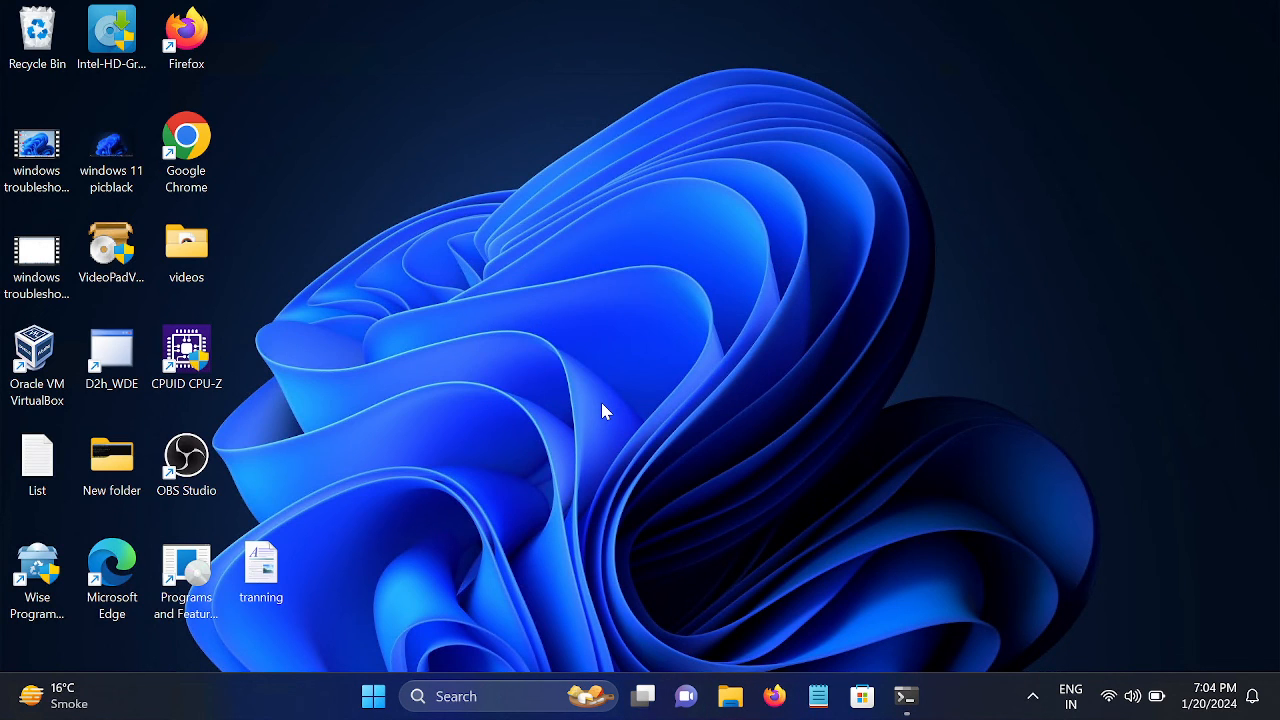